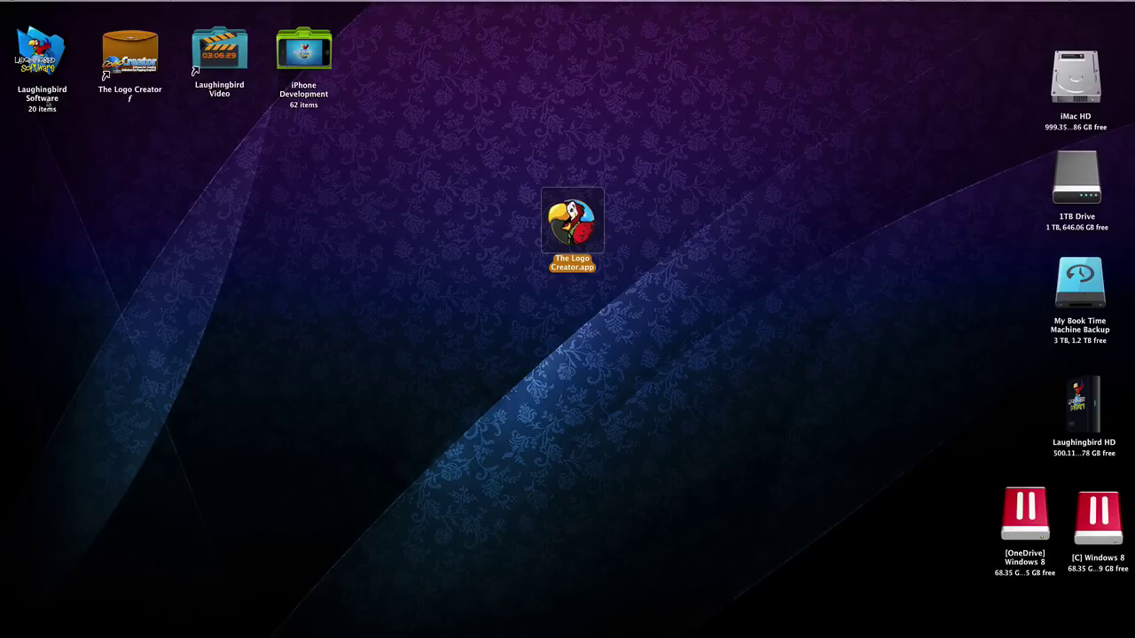
Step: Launch The Logo Creator and acknowledge its notice about naming a custom templates folder
double_click(571, 220)
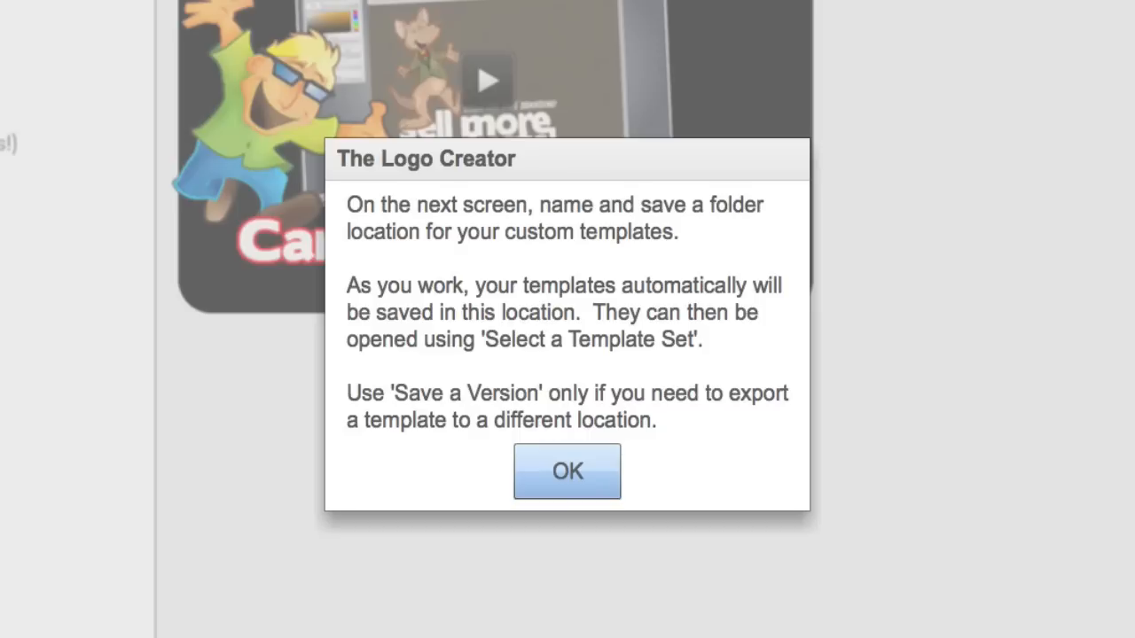
mouse_move(552, 220)
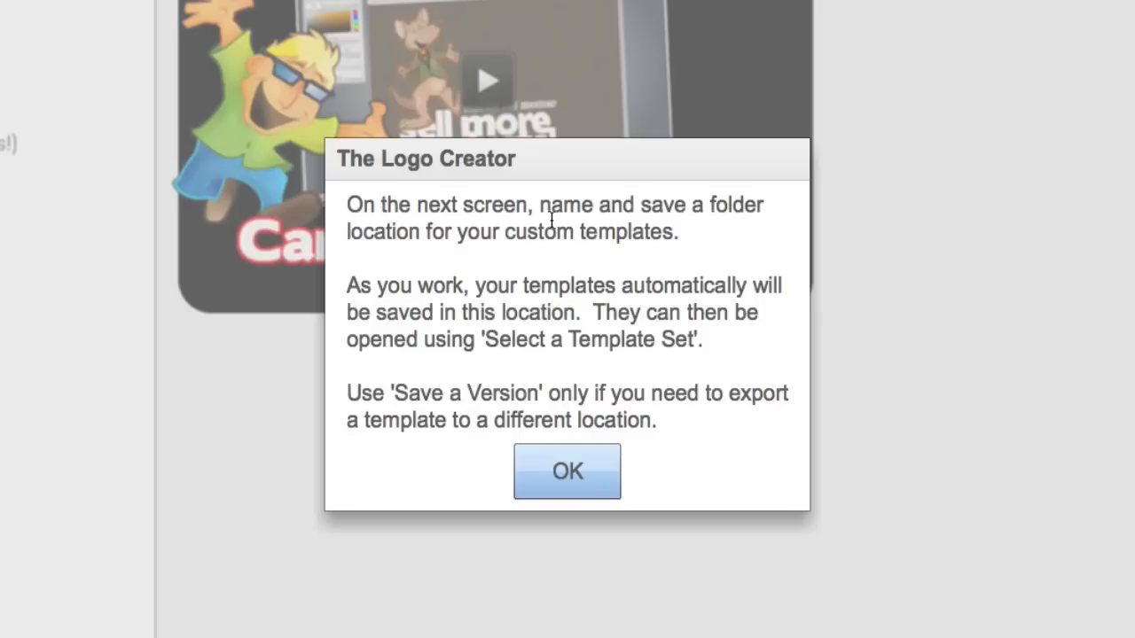
left_click_drag(547, 205, 736, 205)
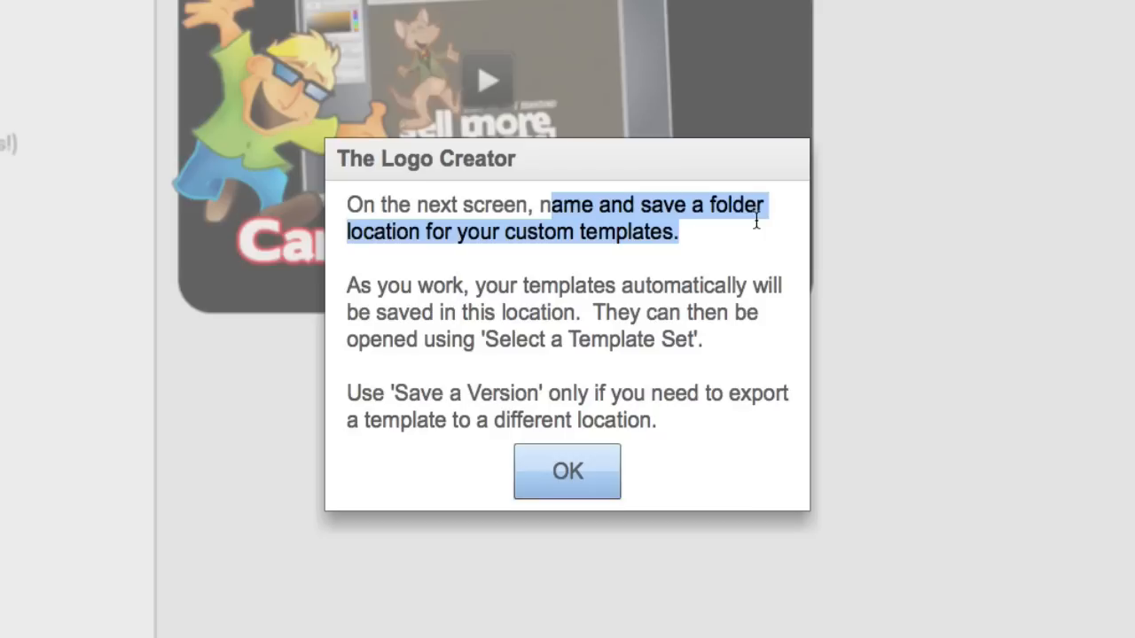
mouse_move(549, 210)
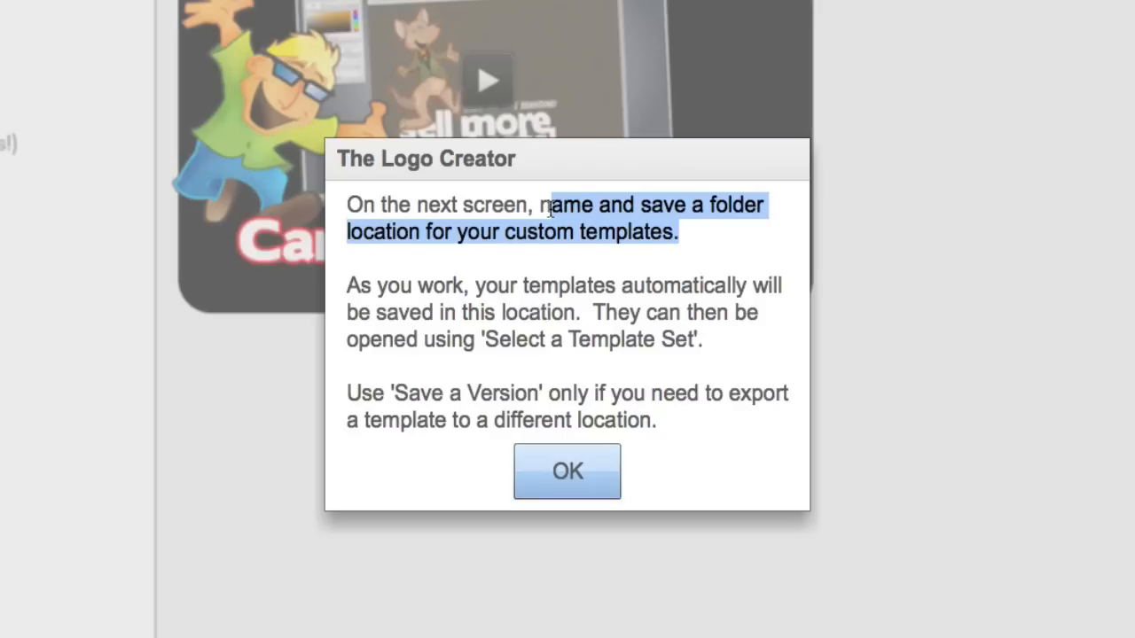
left_click(567, 471)
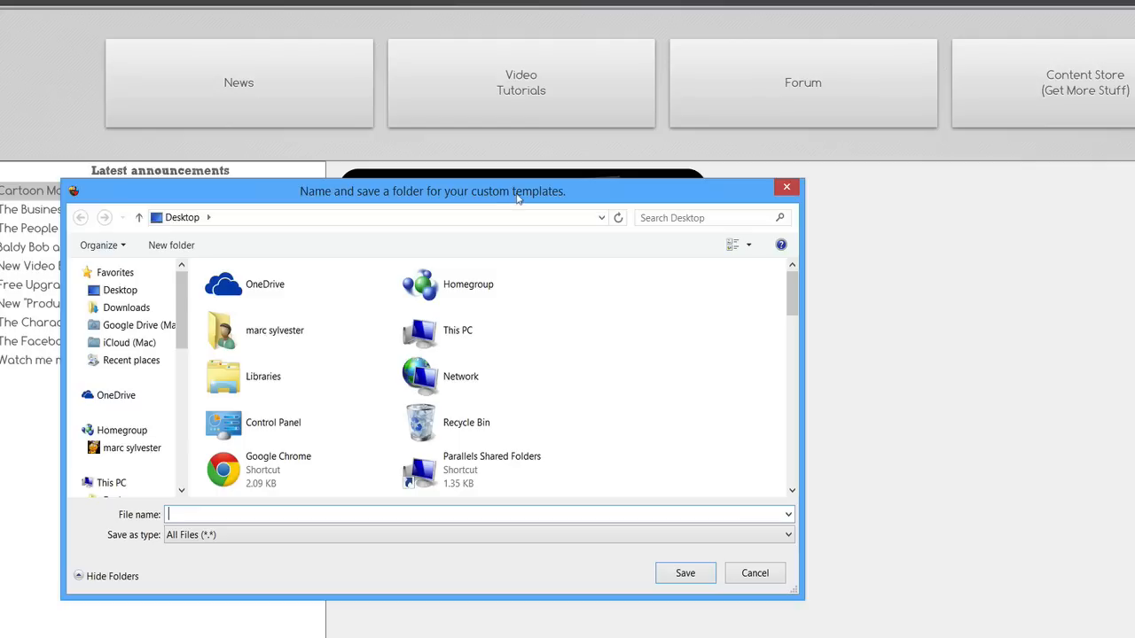
mouse_move(791, 292)
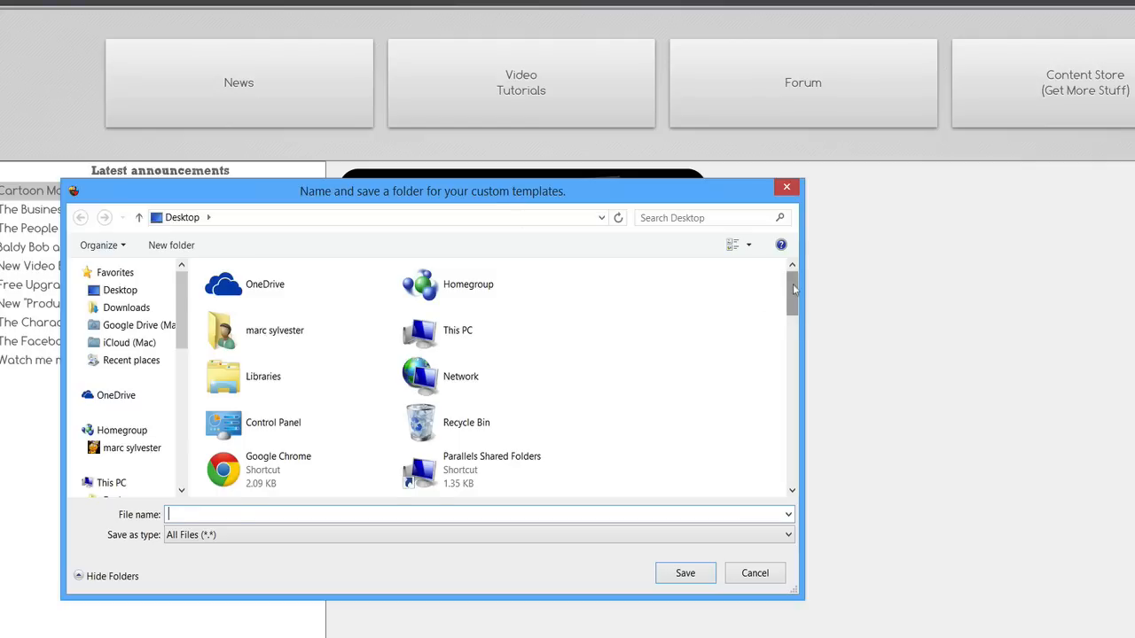
Step: Enter 'My Saved Logos' as the templates folder name on the Desktop
scroll("down", 3)
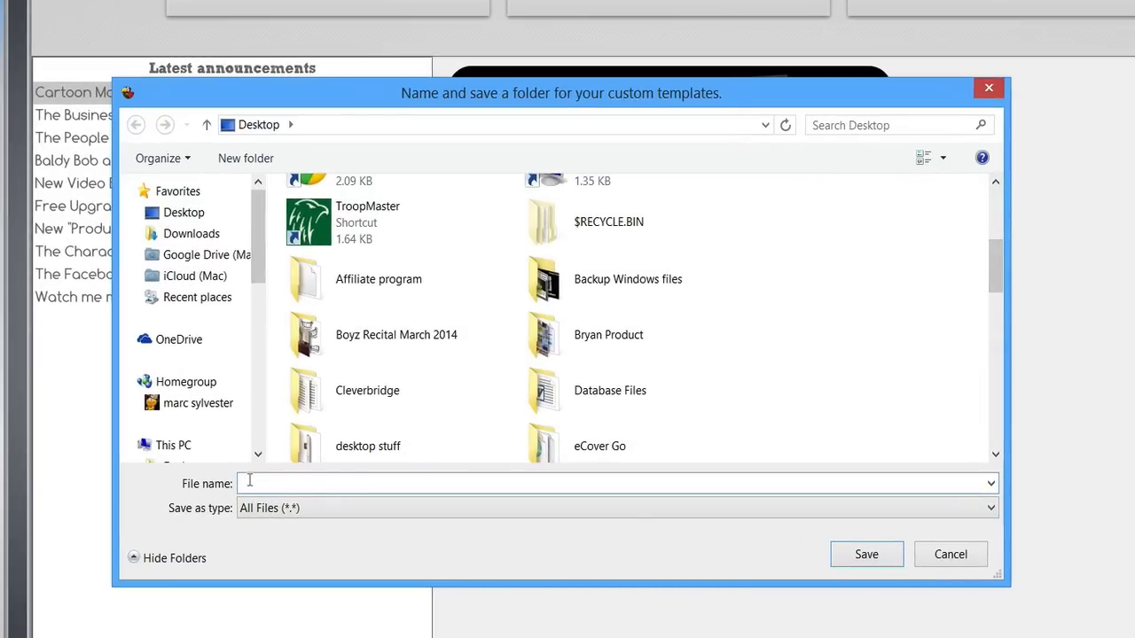
type("My Saved L")
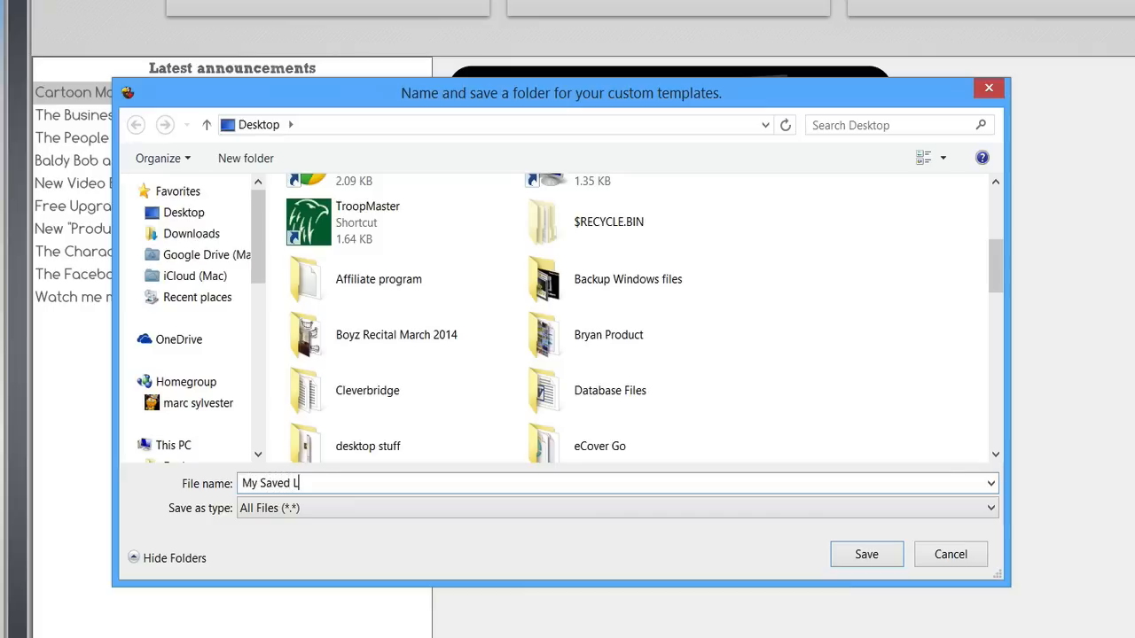
type("ogos")
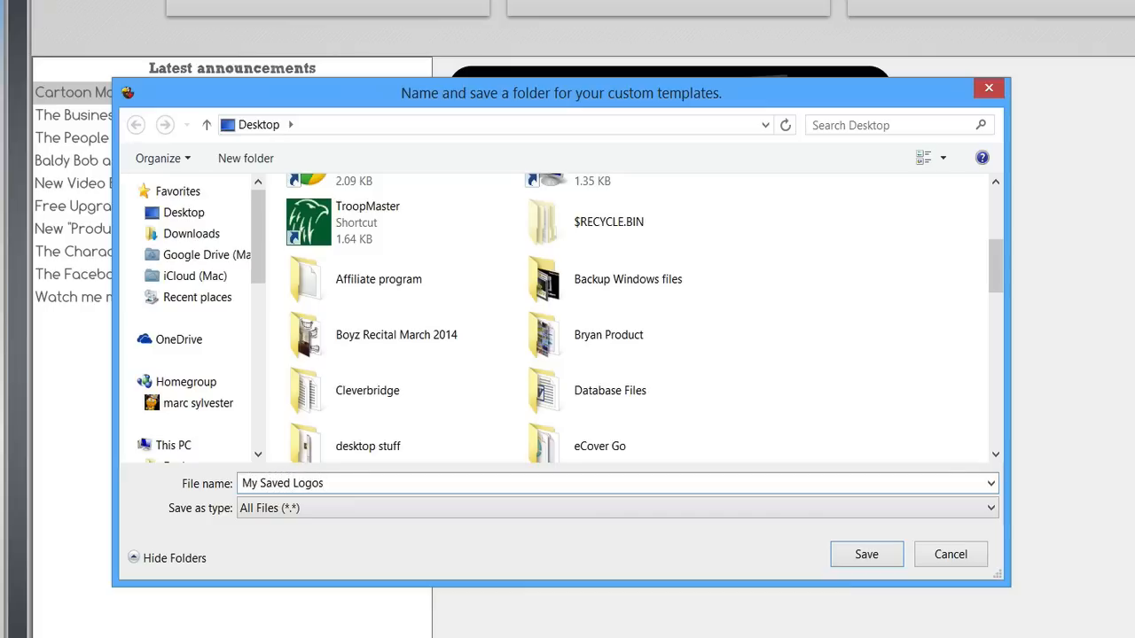
left_click(628, 278)
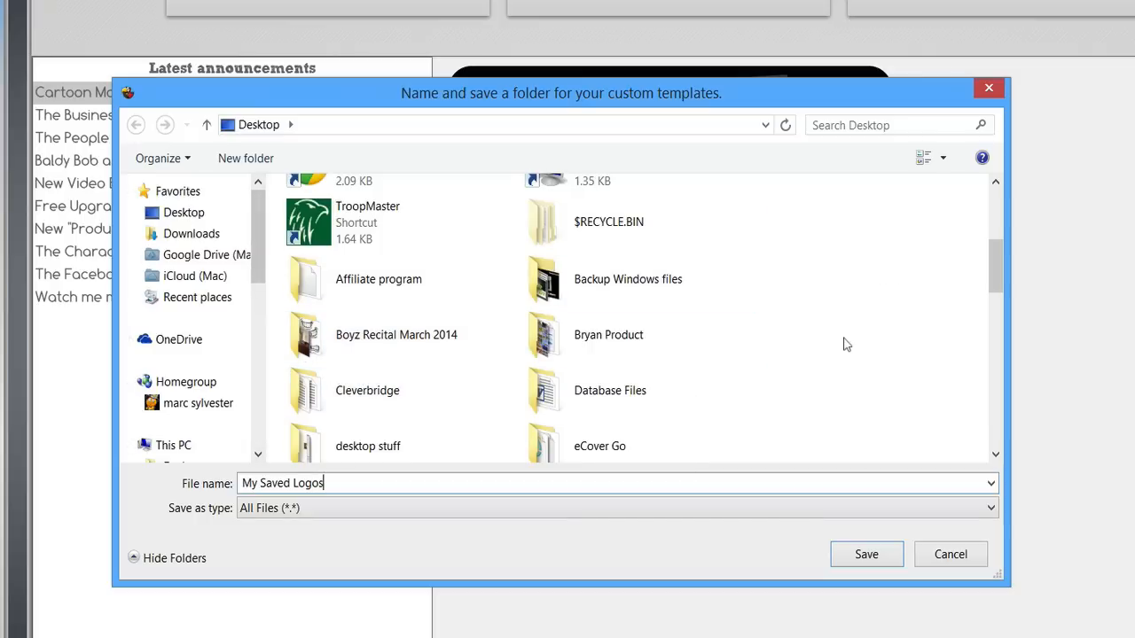
scroll("down", 3)
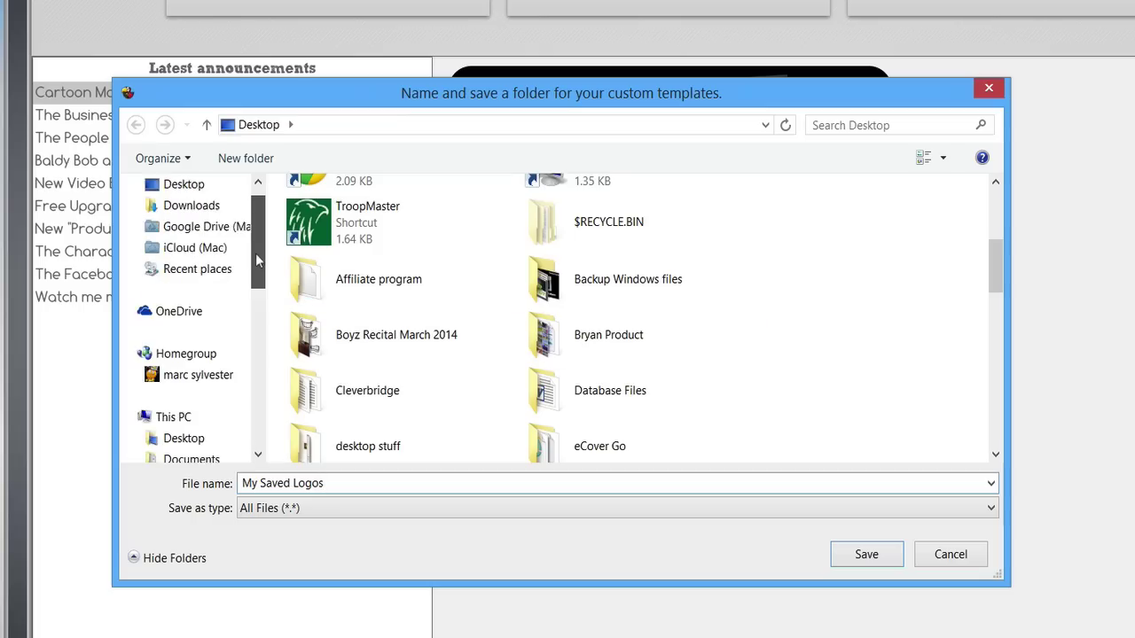
Step: Save the templates folder into Documents > Laughingbird Documents > Logo Libraries
left_click(192, 417)
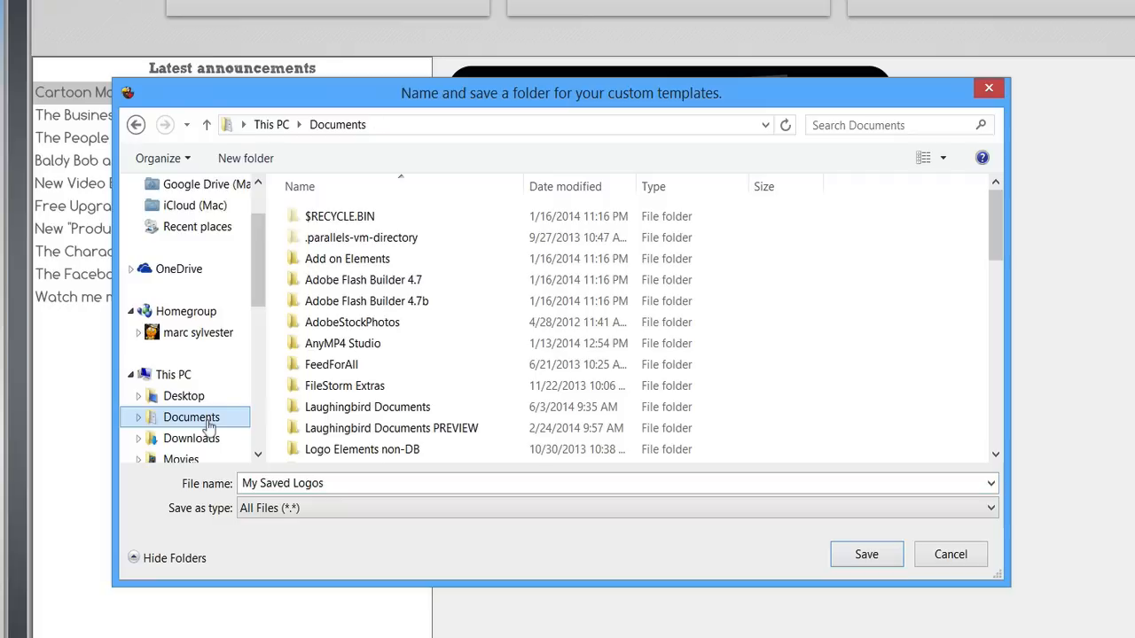
left_click(366, 301)
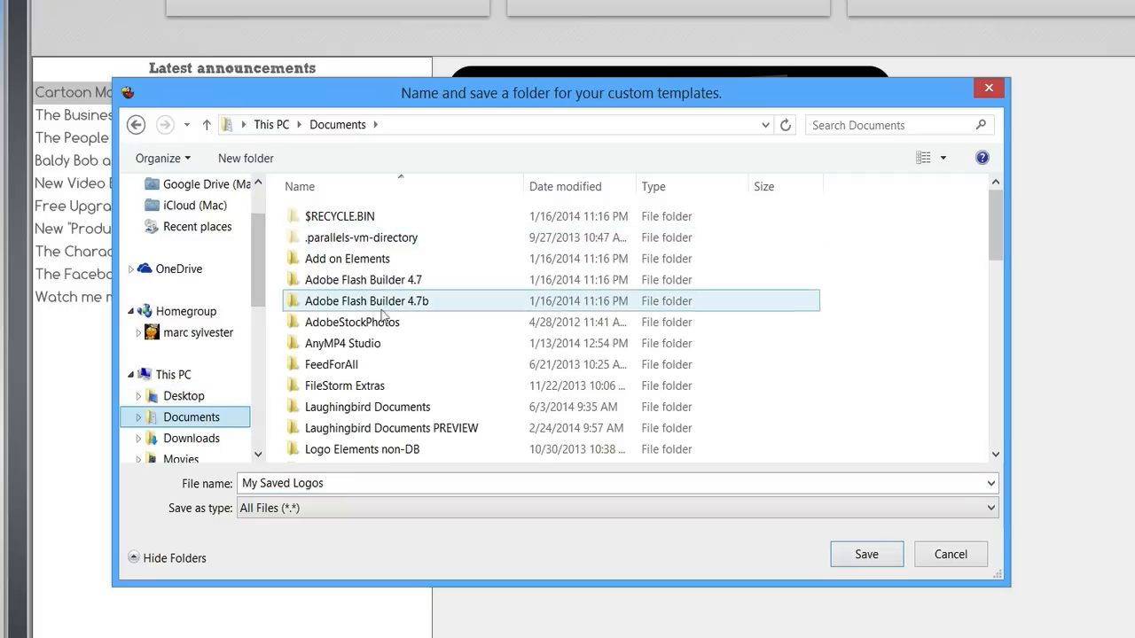
left_click(367, 407)
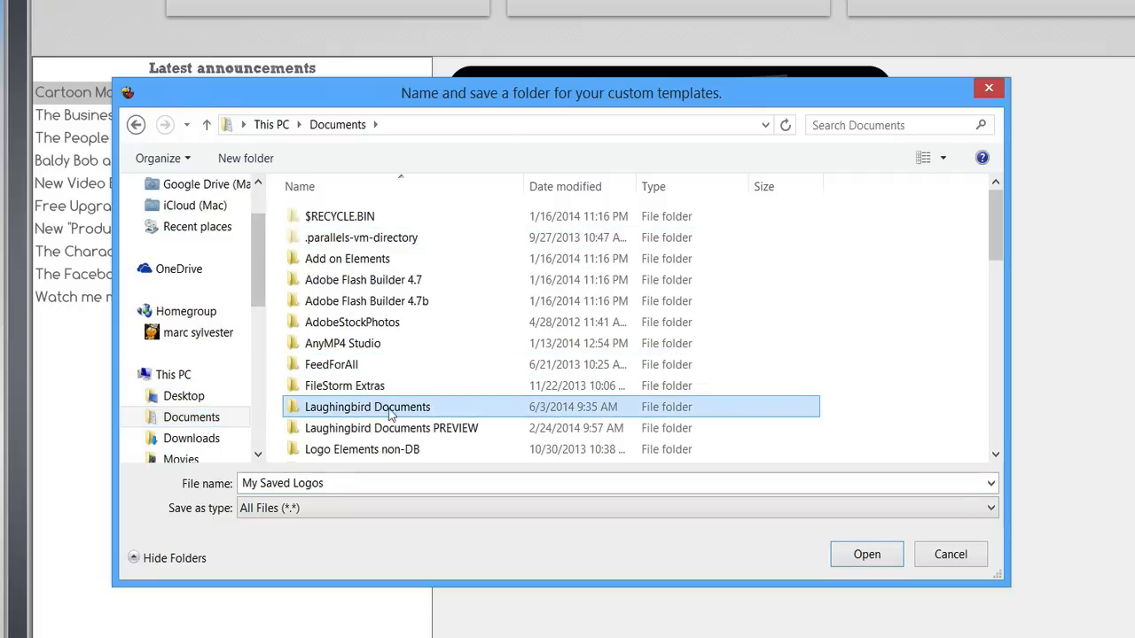
double_click(367, 407)
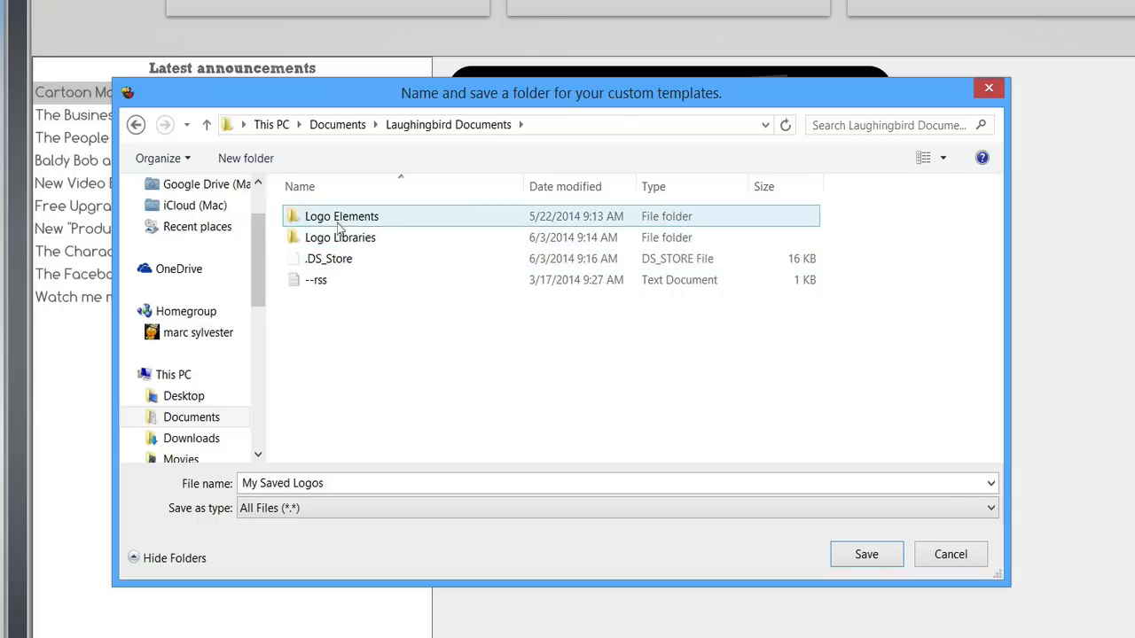
left_click(340, 236)
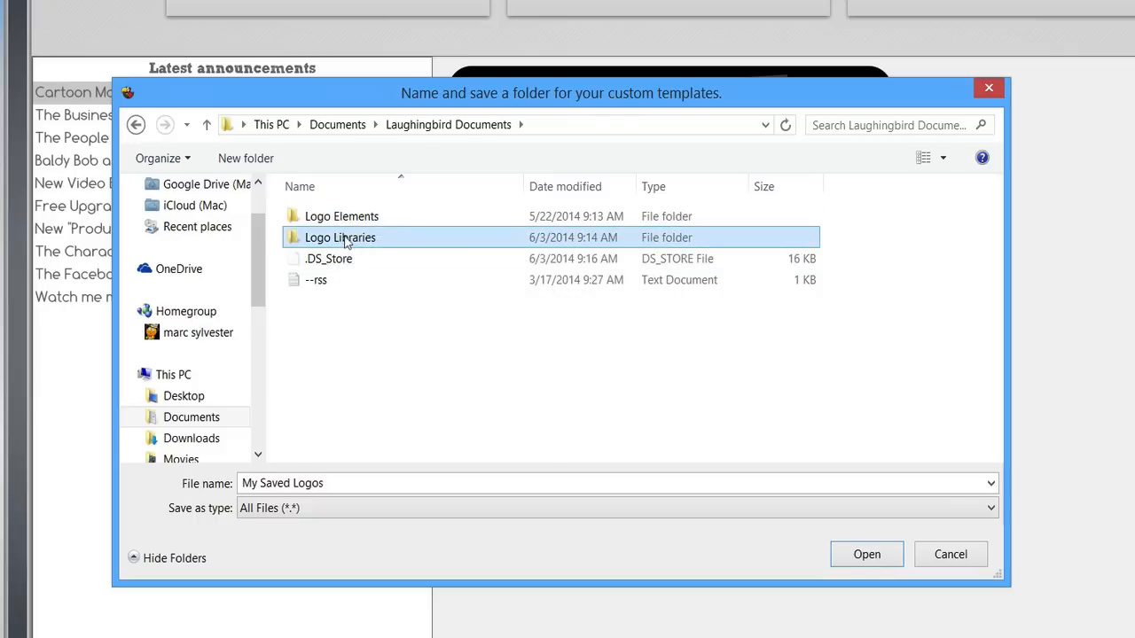
double_click(340, 237)
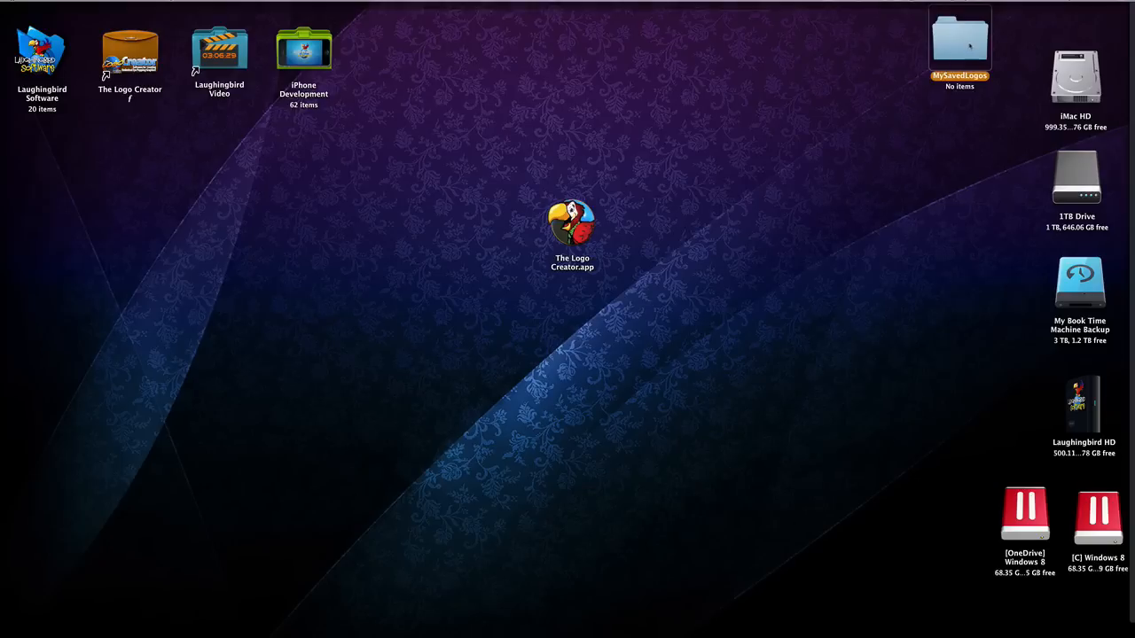
mouse_move(964, 101)
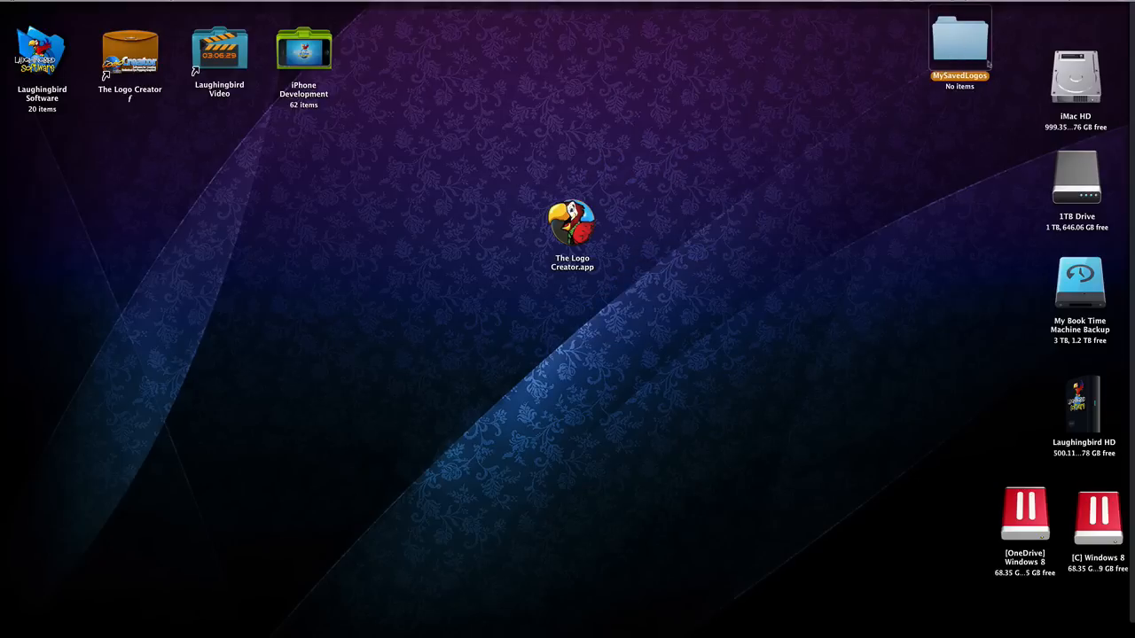
Step: Relaunch The Logo Creator and select MySavedLogos as the template set
double_click(571, 229)
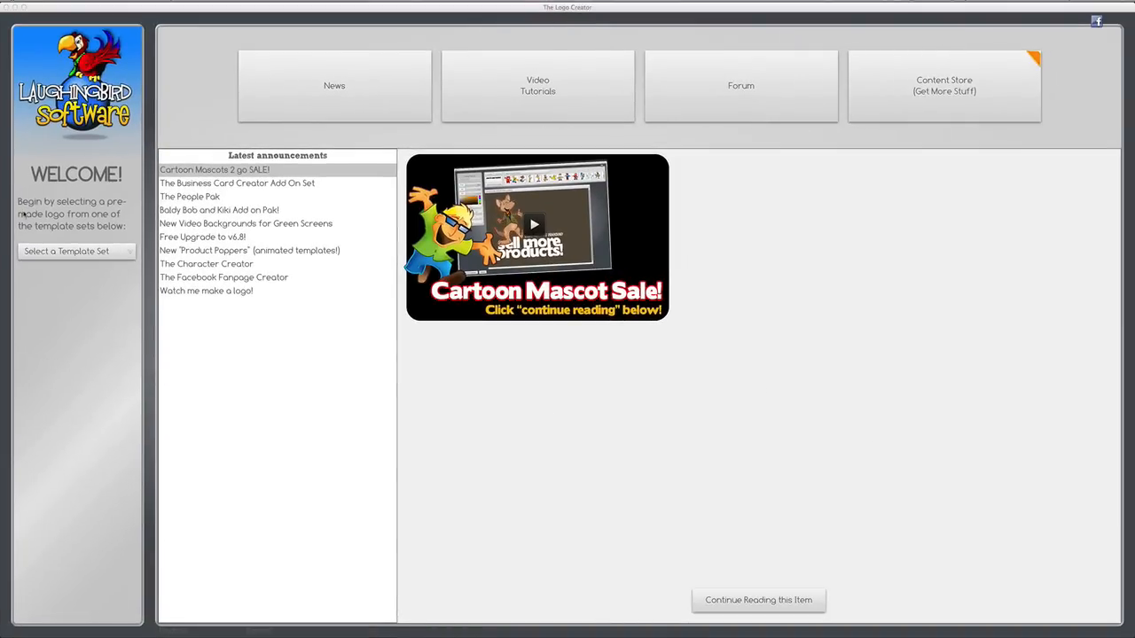
left_click(75, 251)
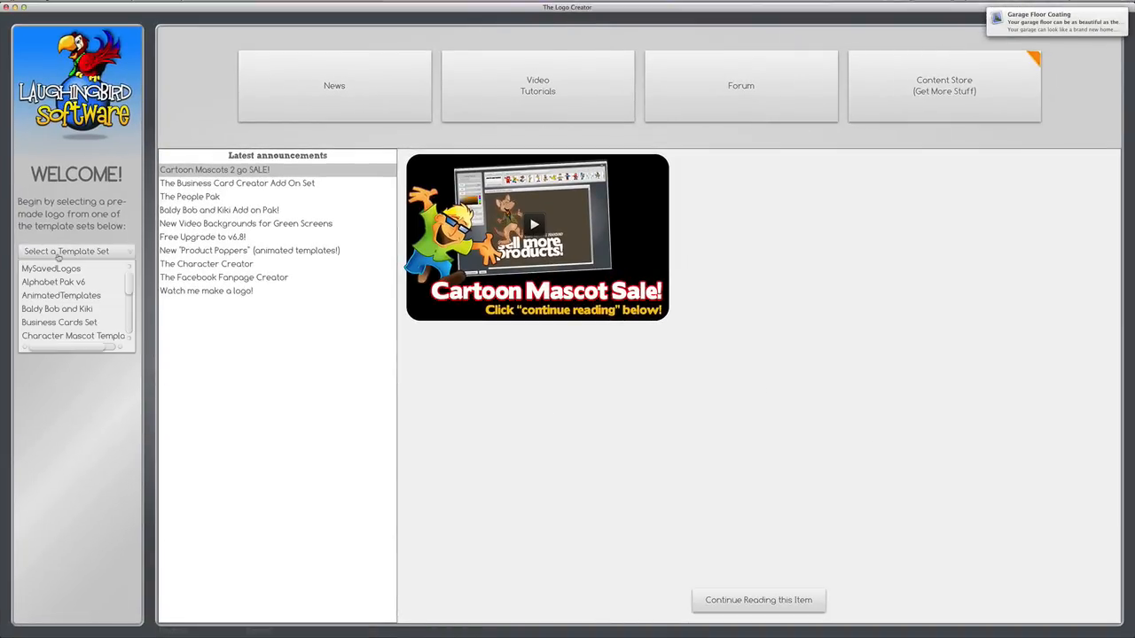
left_click(57, 309)
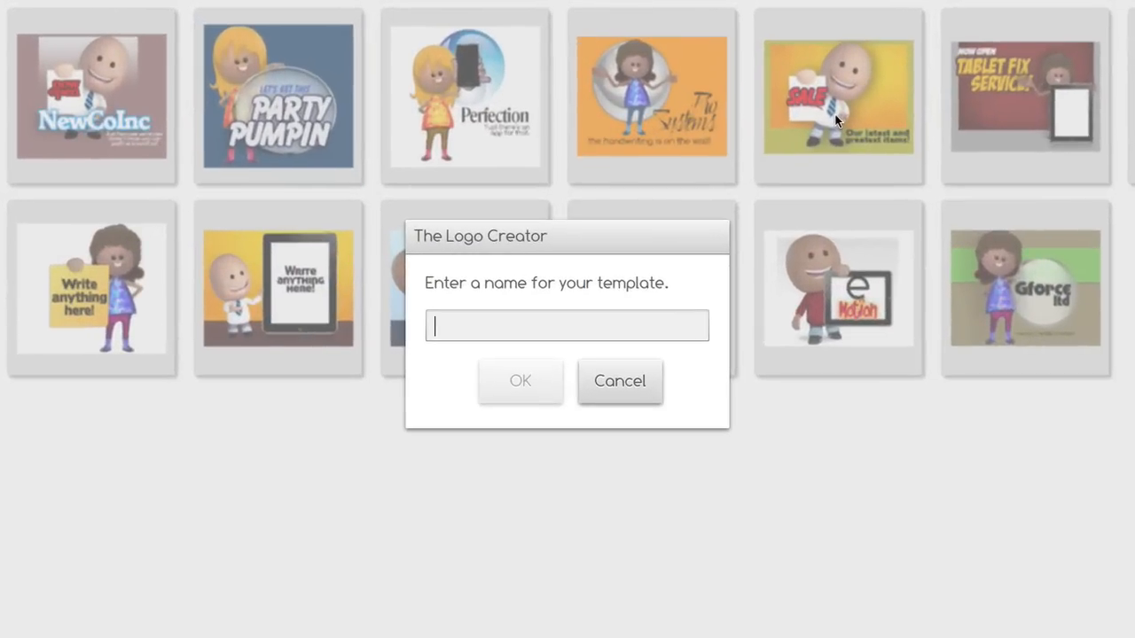
mouse_move(842, 115)
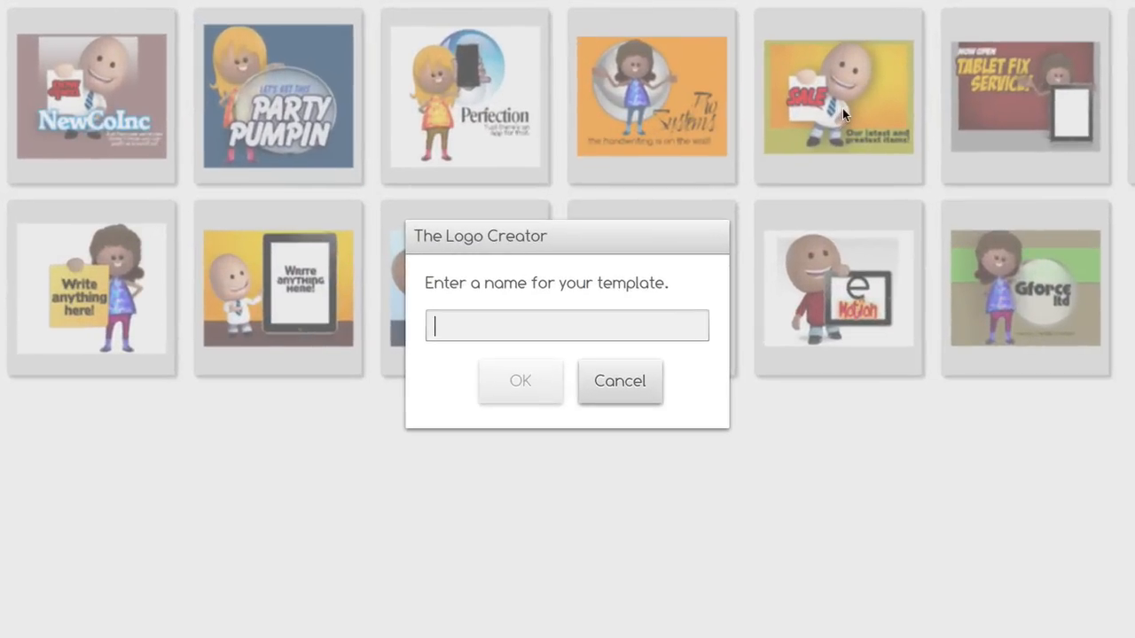
mouse_move(445, 319)
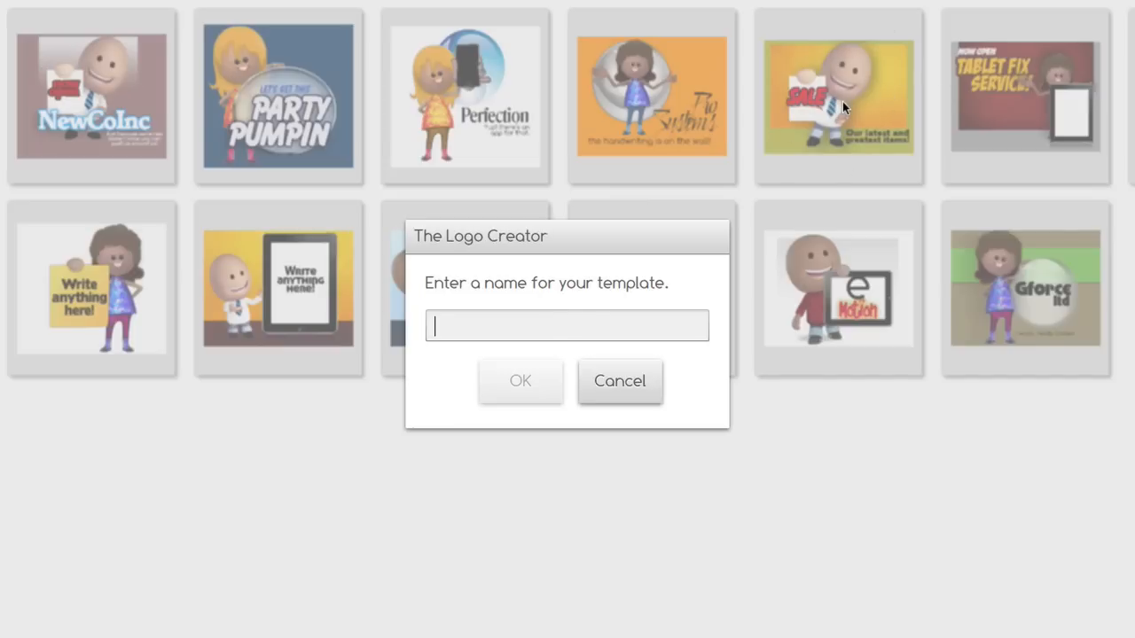
mouse_move(455, 282)
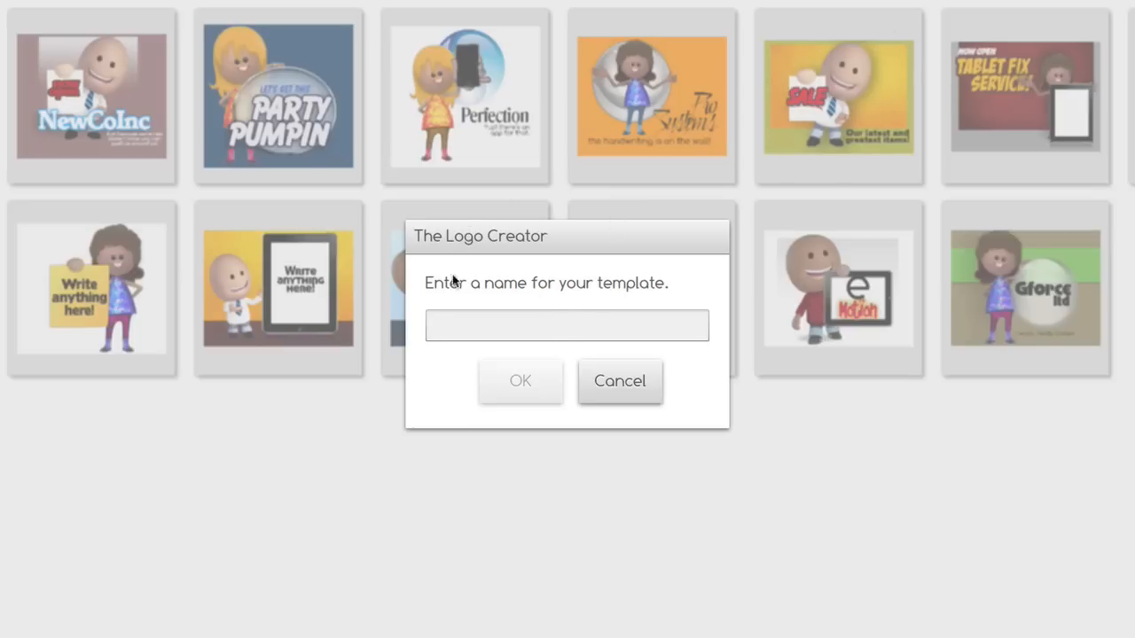
mouse_move(454, 350)
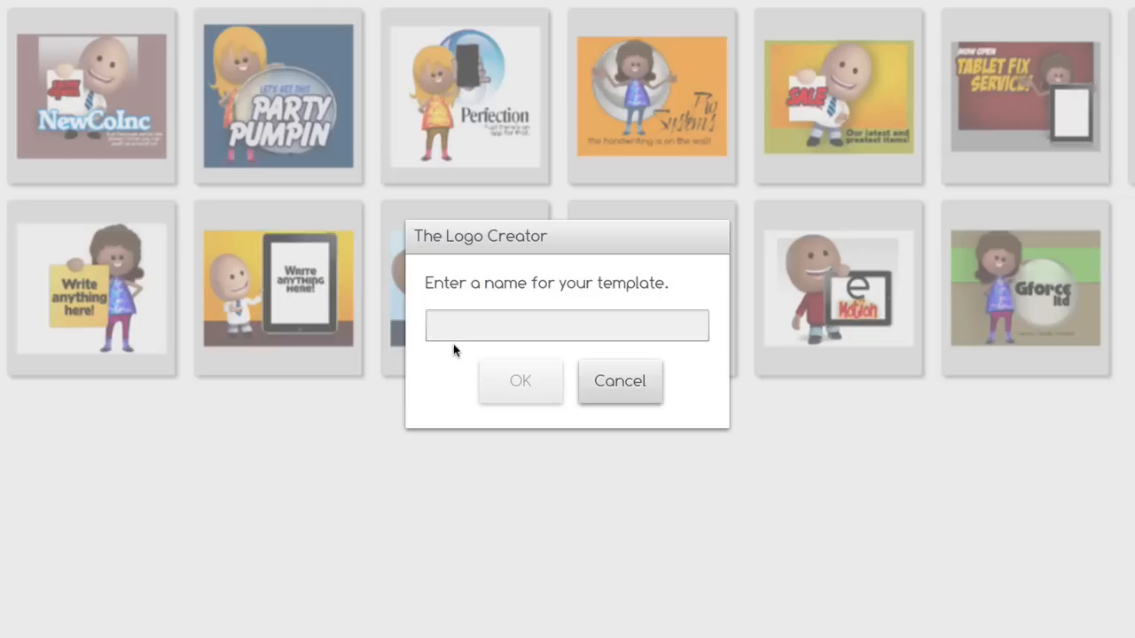
Step: Name the new template 'NewLogo1' and confirm
type("NewL")
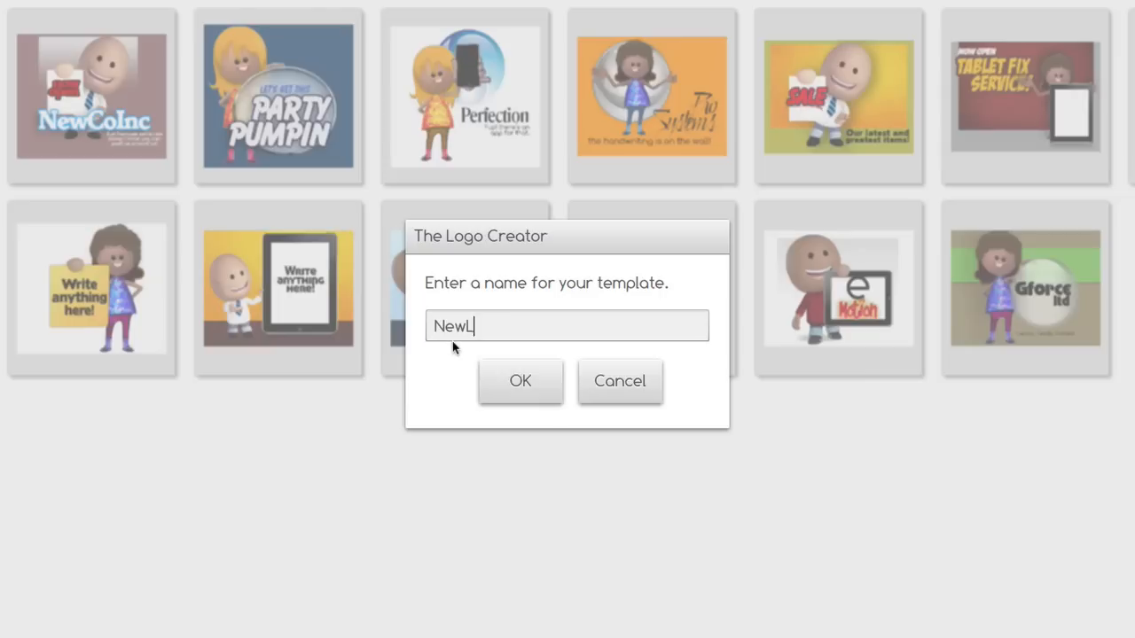
type("ogo1")
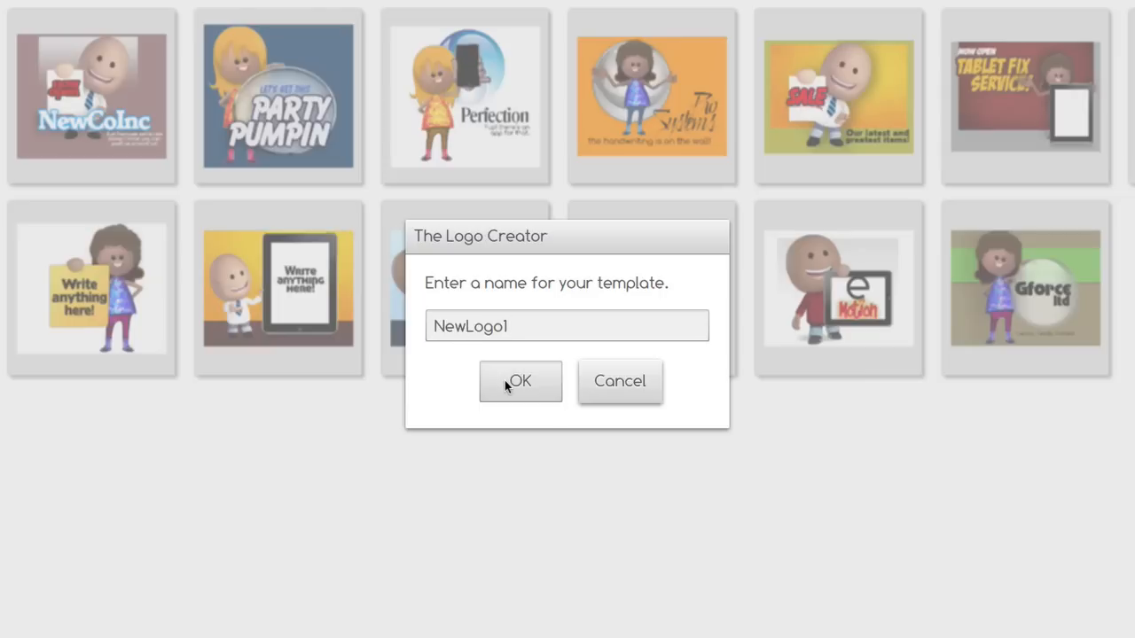
left_click(520, 381)
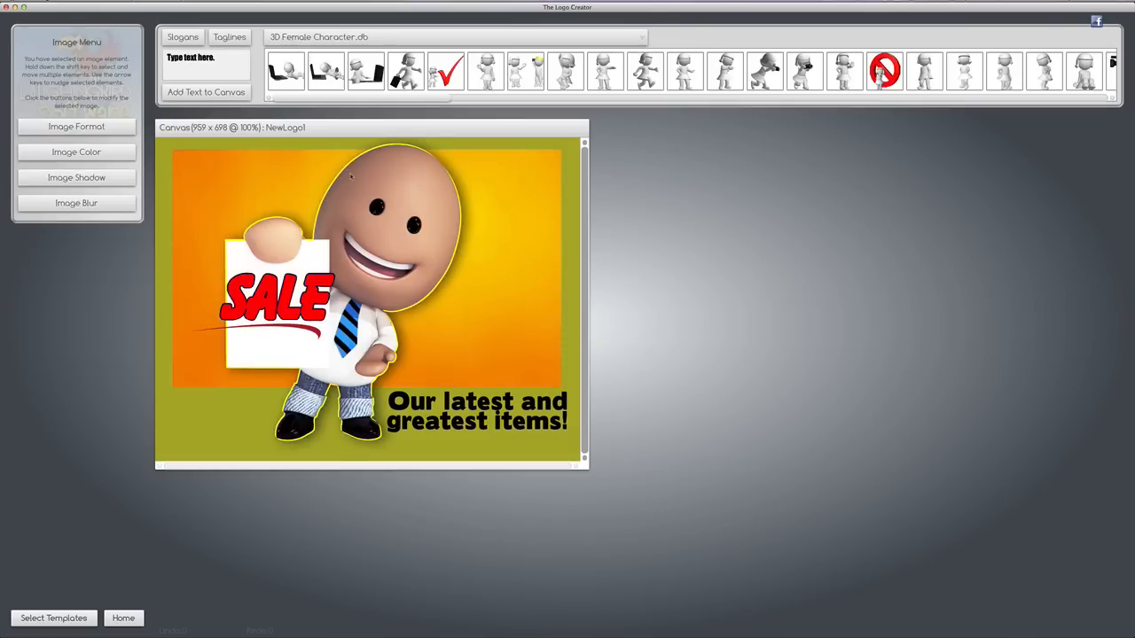
Step: Leave the NewLogo1 editor for the template gallery and bring up the template-set list
left_click(76, 126)
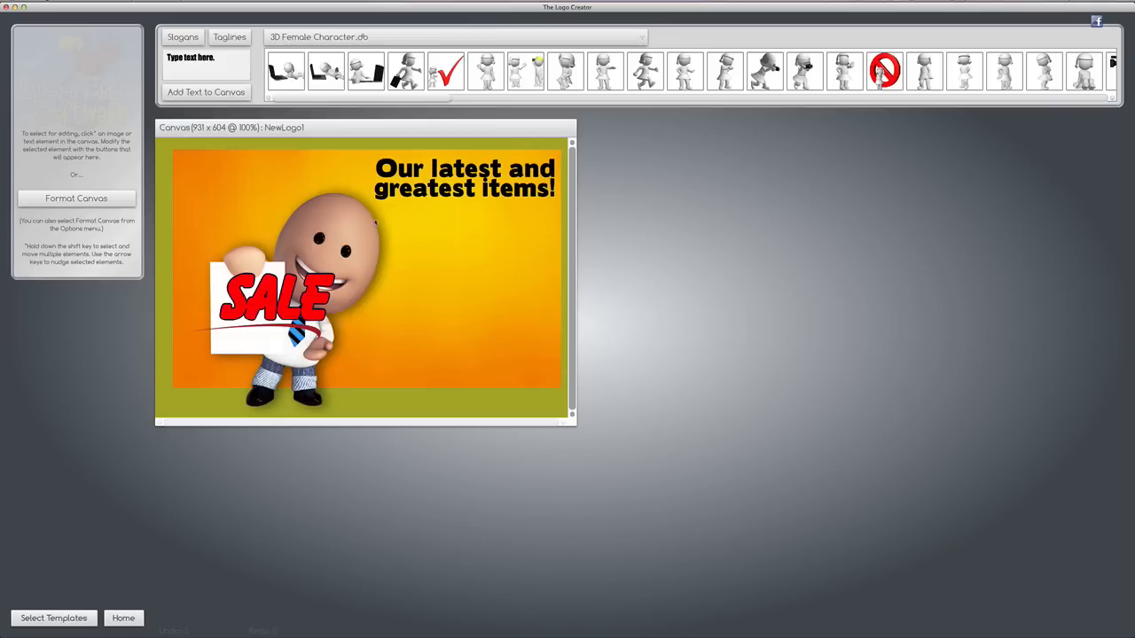
mouse_move(411, 320)
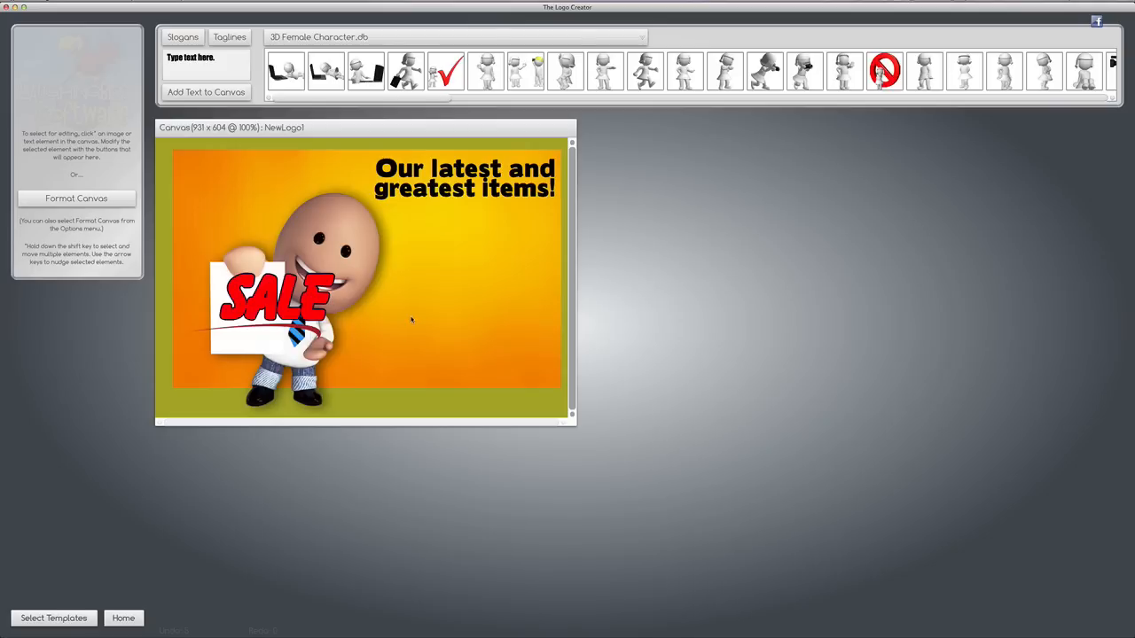
mouse_move(50, 599)
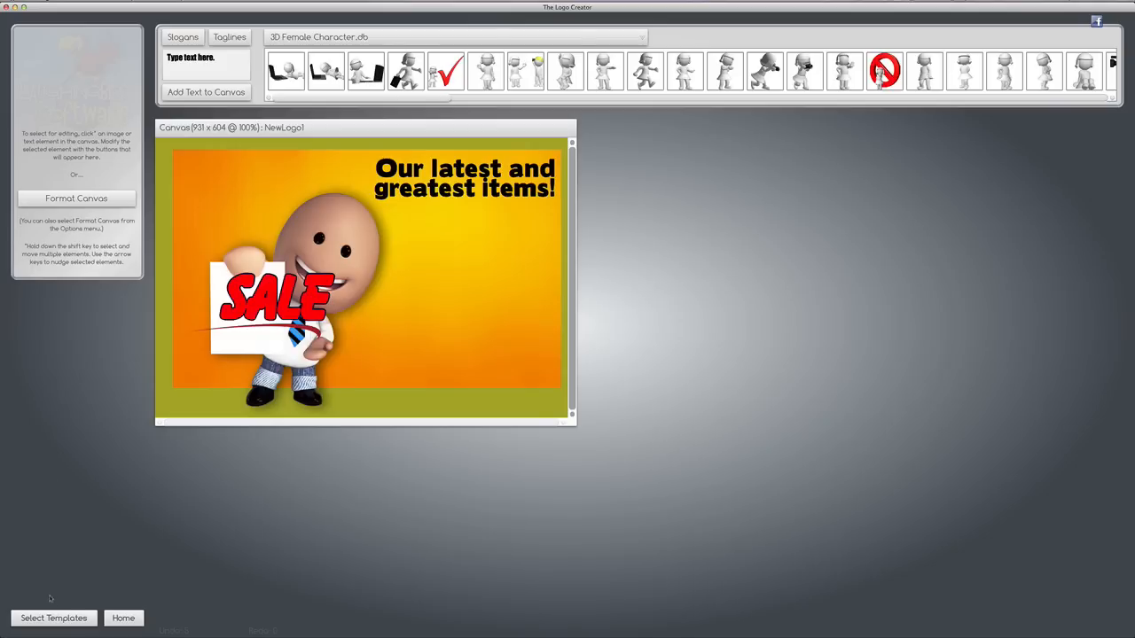
left_click(53, 618)
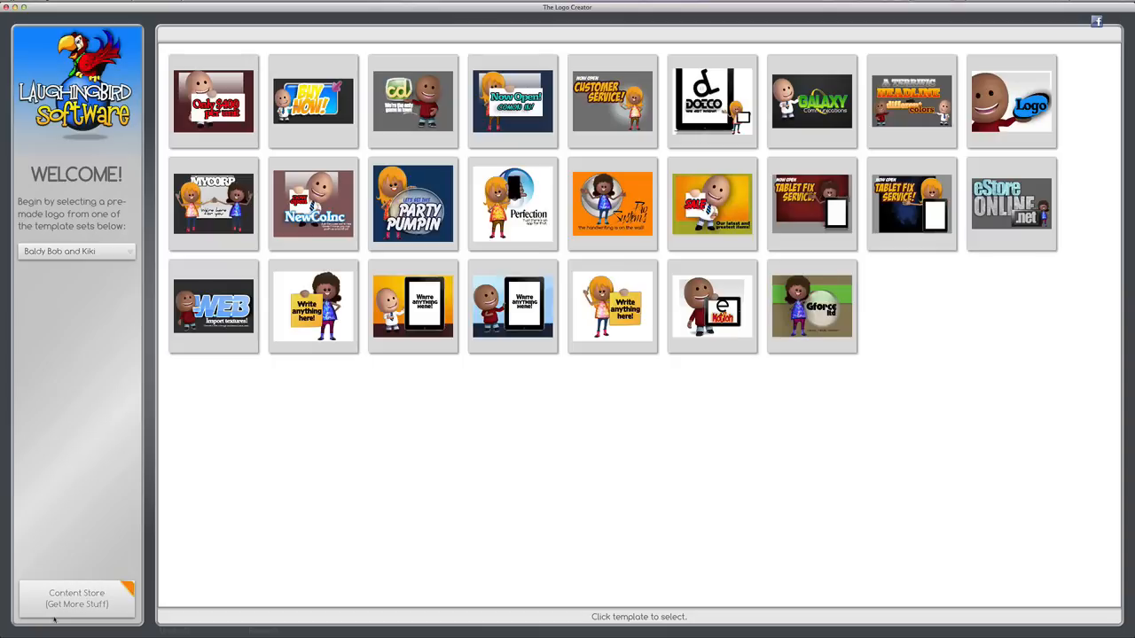
mouse_move(618, 428)
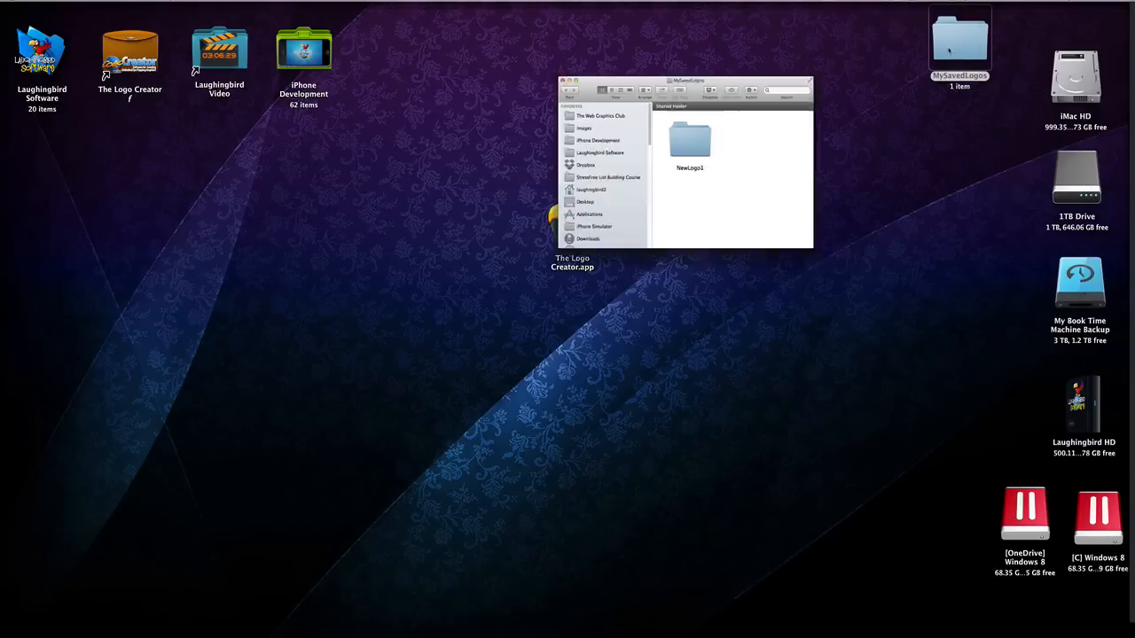
double_click(690, 140)
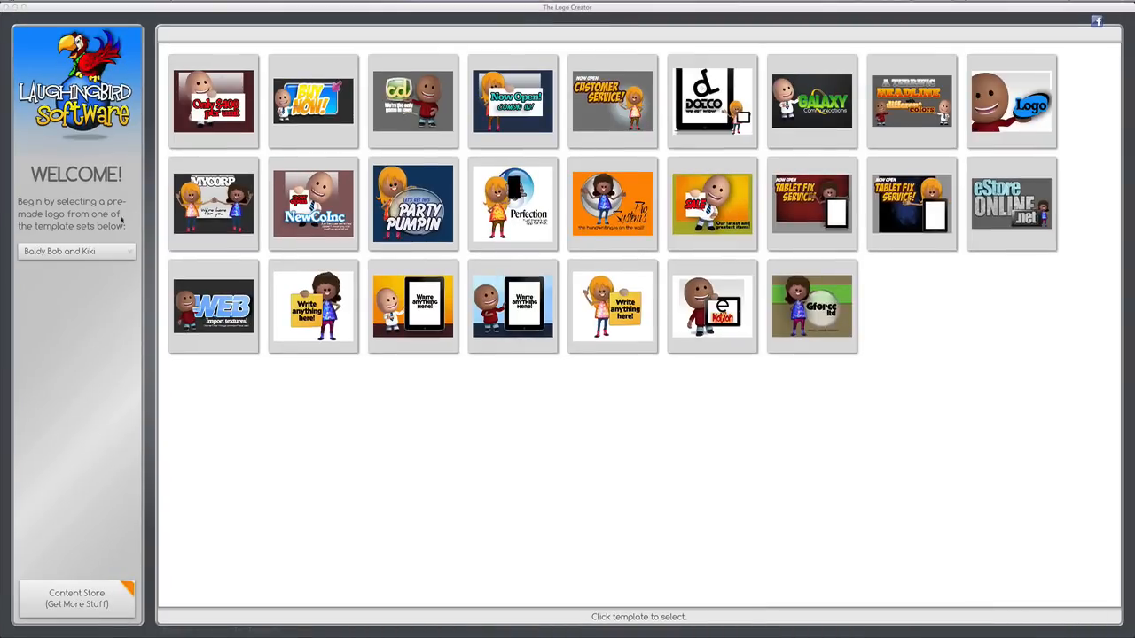
left_click(76, 251)
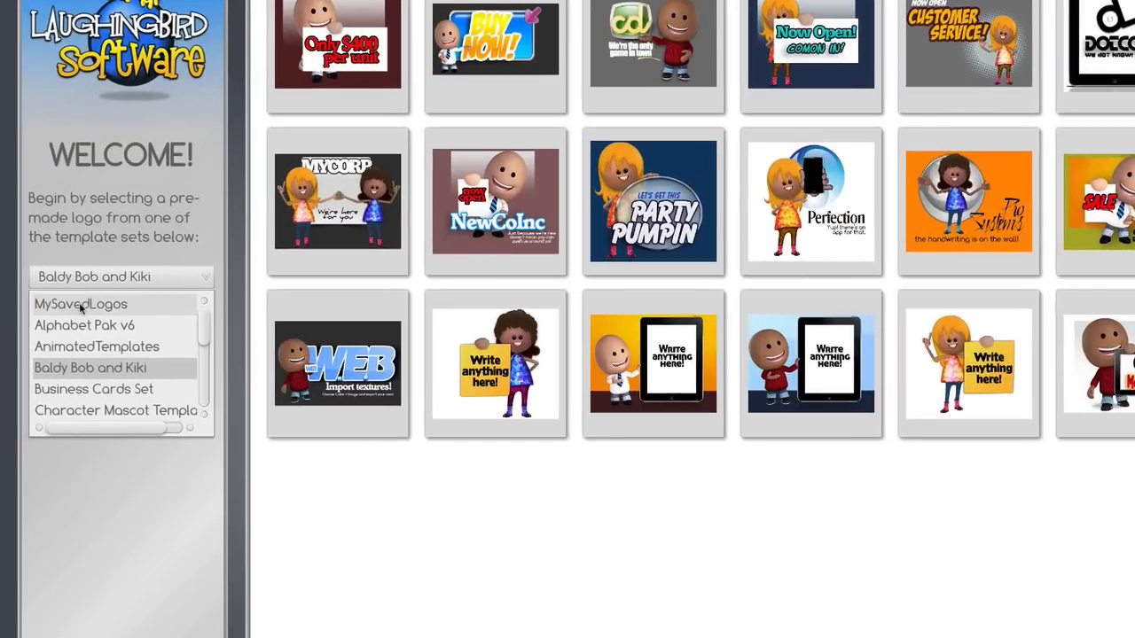
Step: Pick MySavedLogos and open the NewLogo1 thumbnail in the editor
left_click(80, 303)
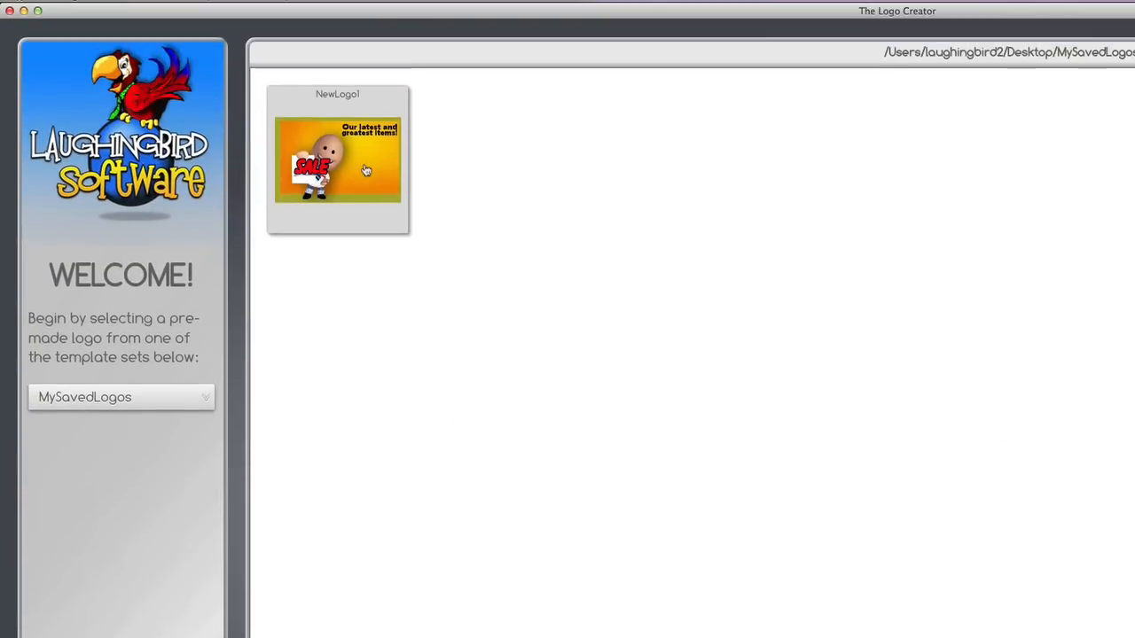
double_click(337, 160)
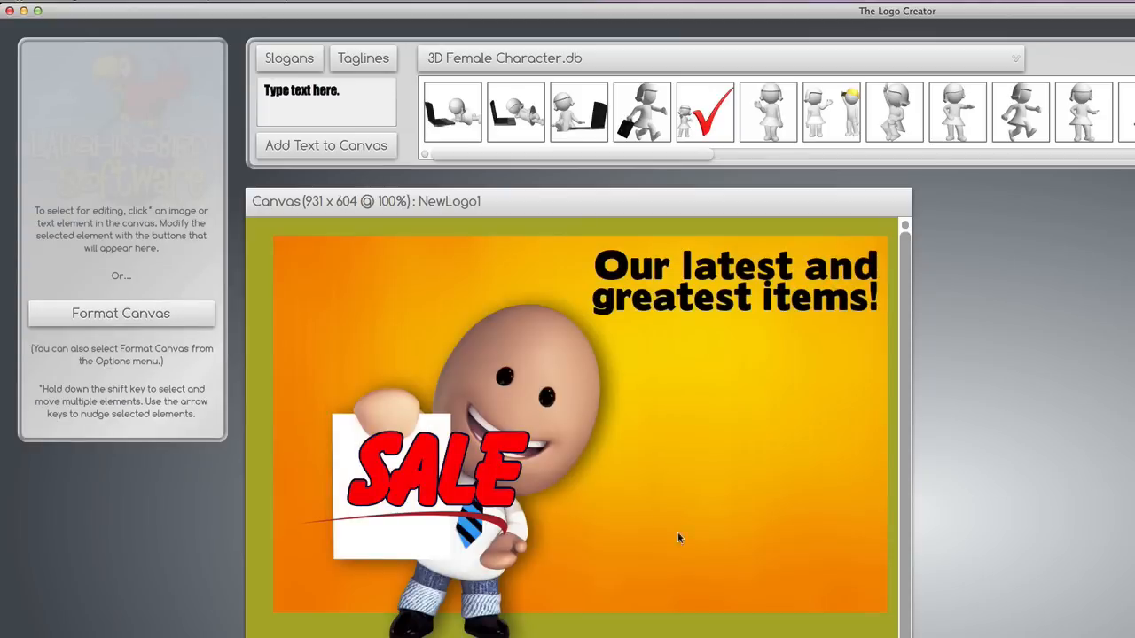
mouse_move(1044, 253)
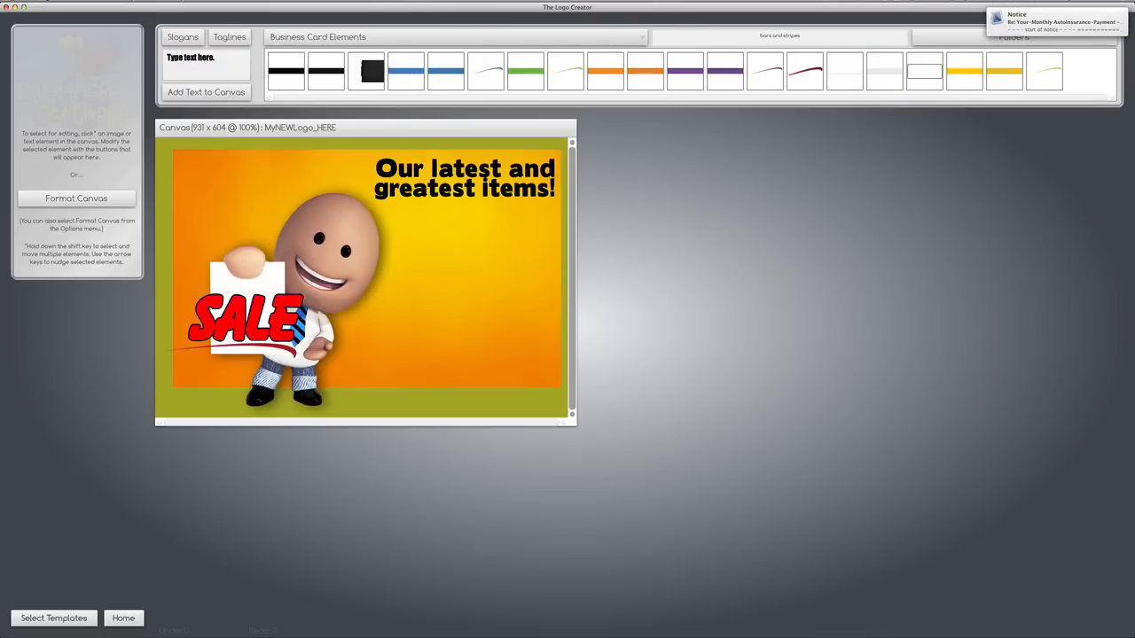
Step: Export the Sale logo as MyJpeg.JPG to the Desktop and reposition its icon
left_click(143, 8)
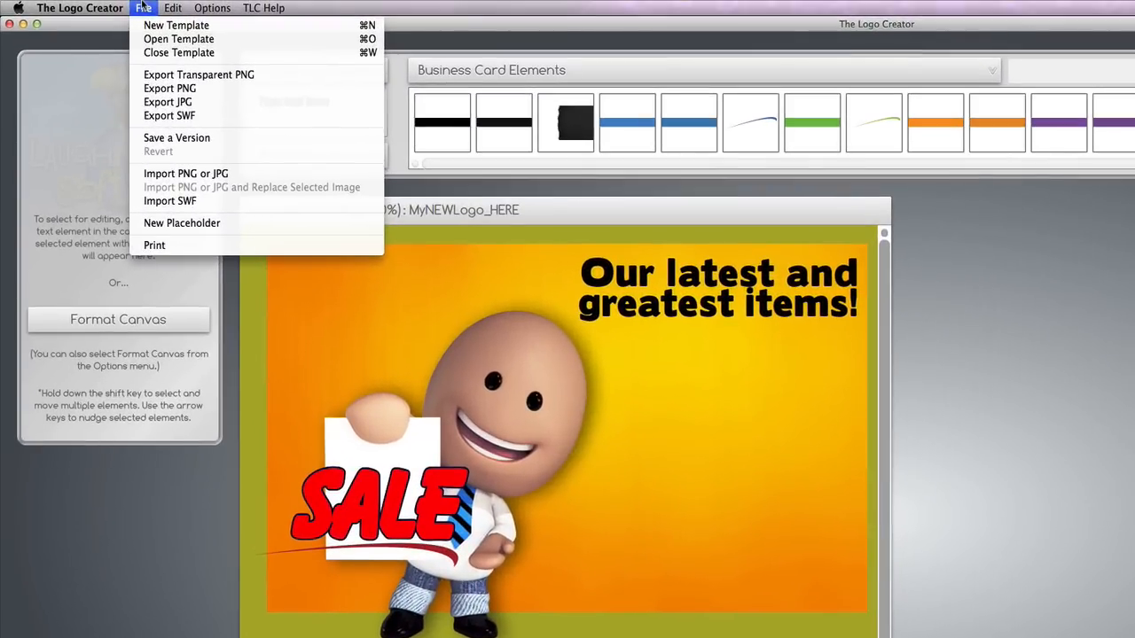
mouse_move(142, 17)
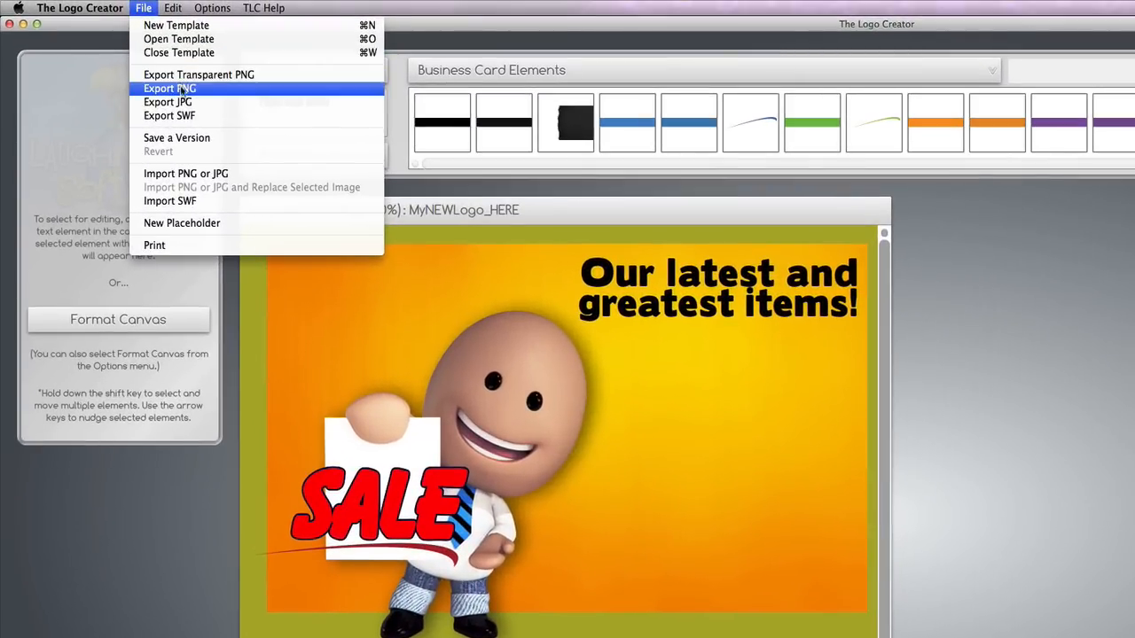
left_click(166, 101)
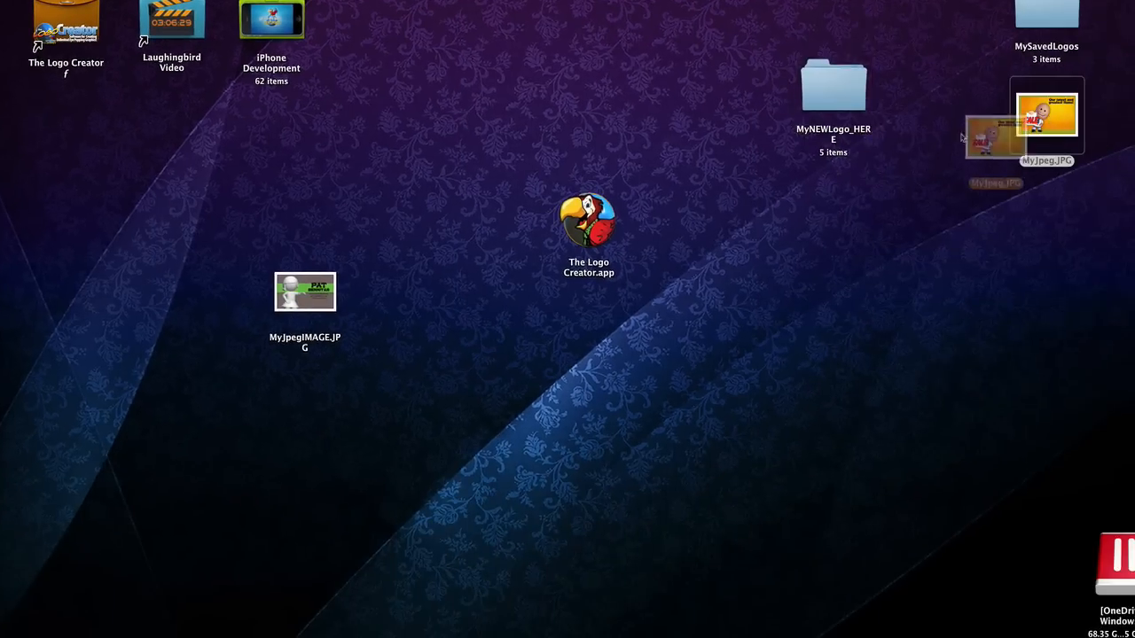
left_click_drag(1046, 115, 622, 98)
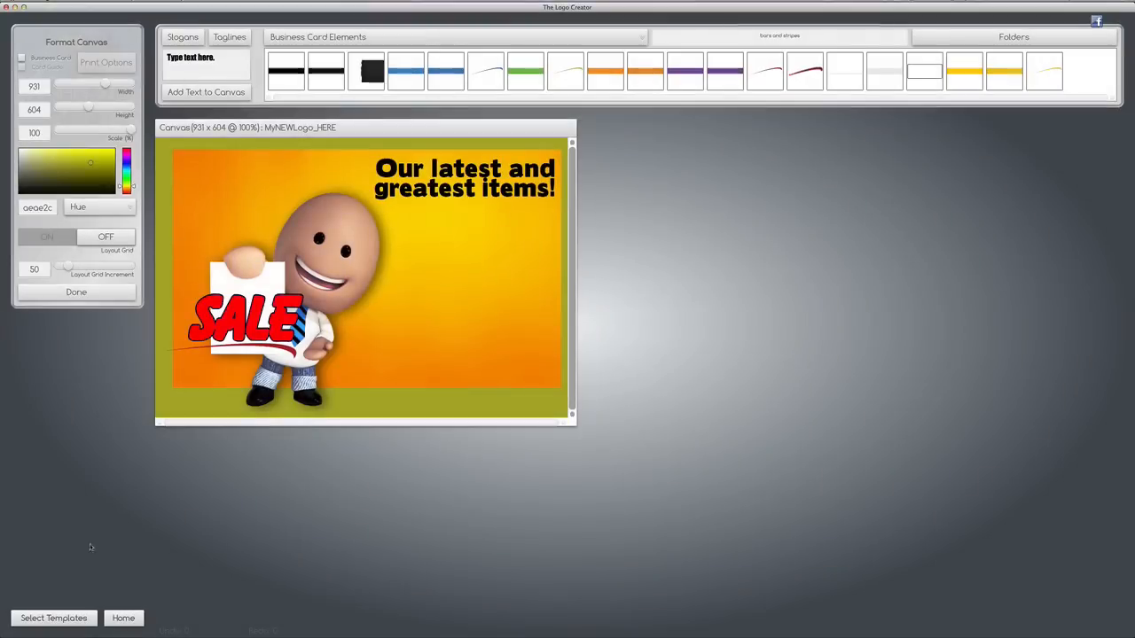
Step: Return to the gallery listing MyLogo_HERE, MyNEWLogo_HERE and NewLogo1
left_click(123, 618)
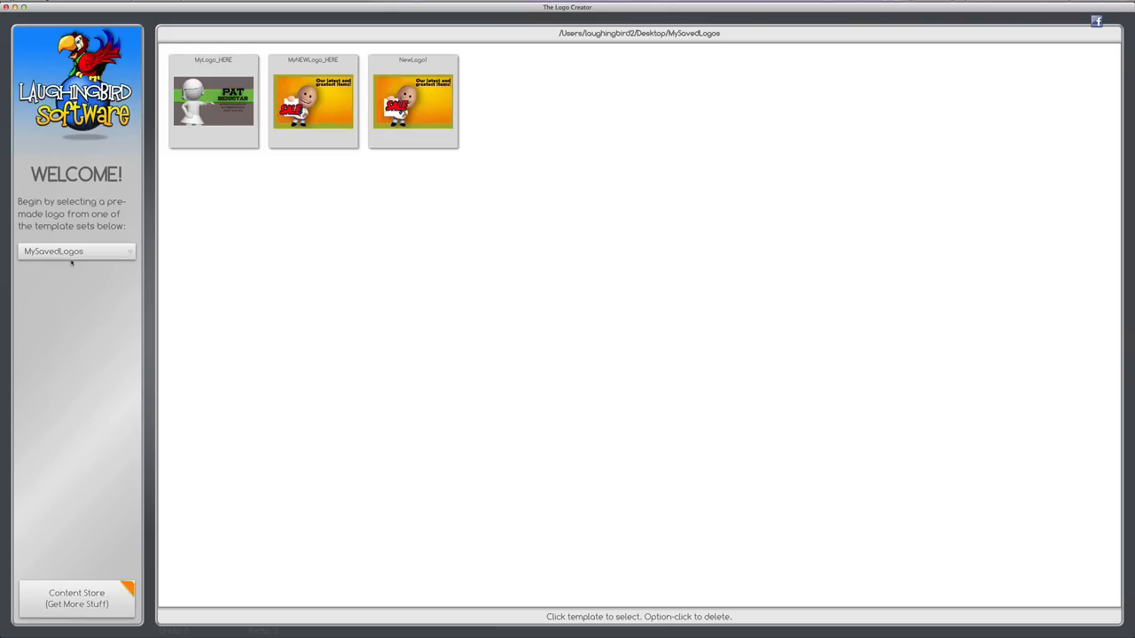
mouse_move(712, 85)
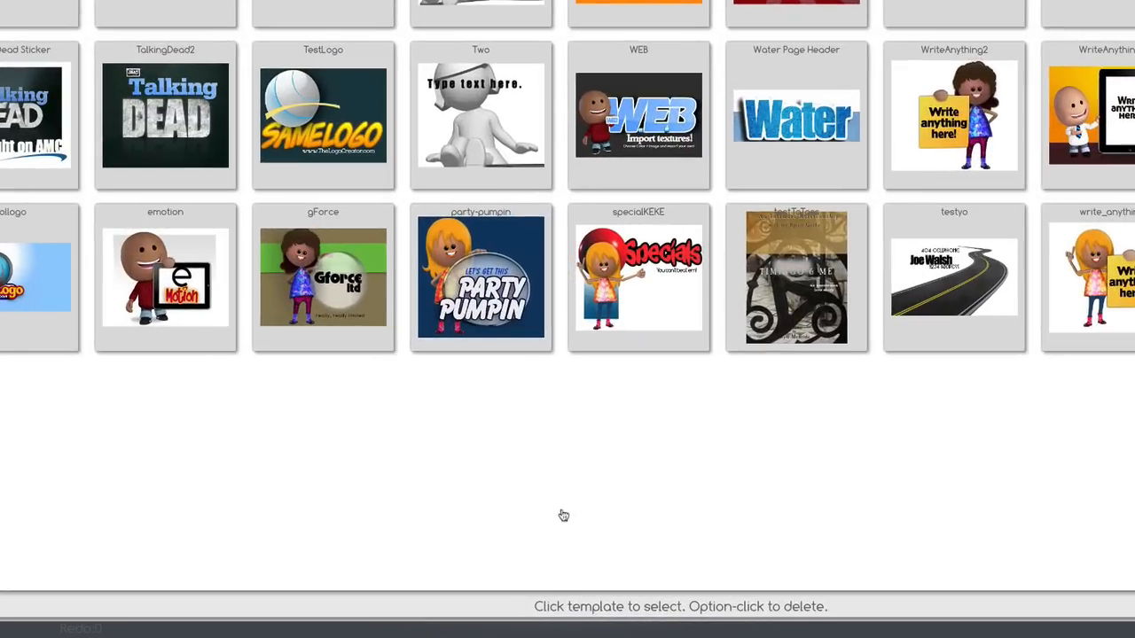
mouse_move(498, 476)
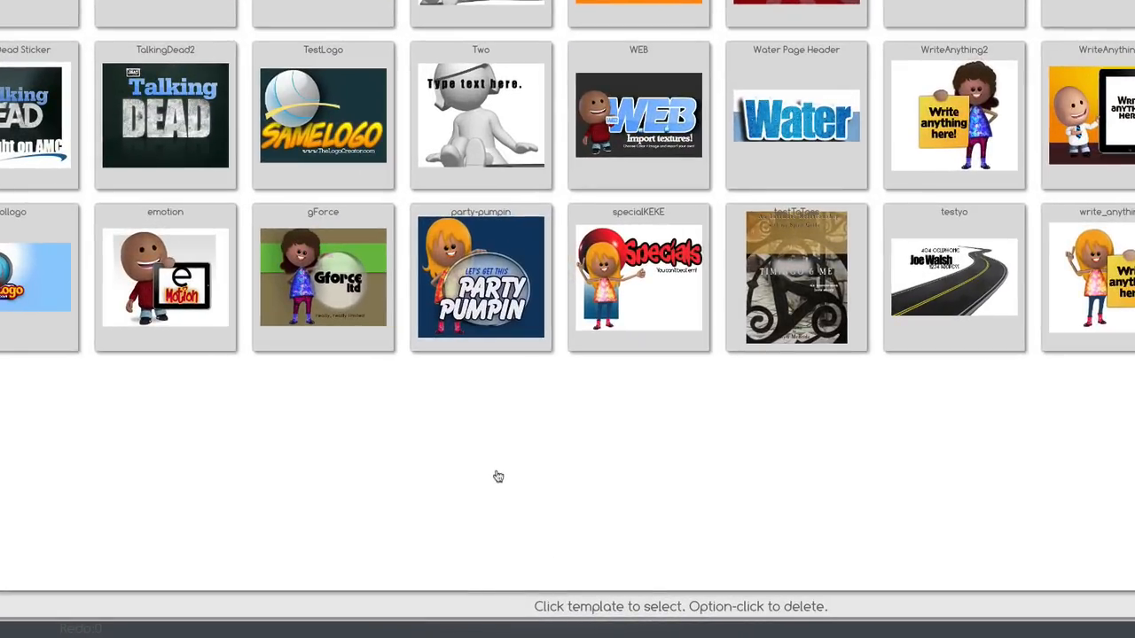
mouse_move(663, 613)
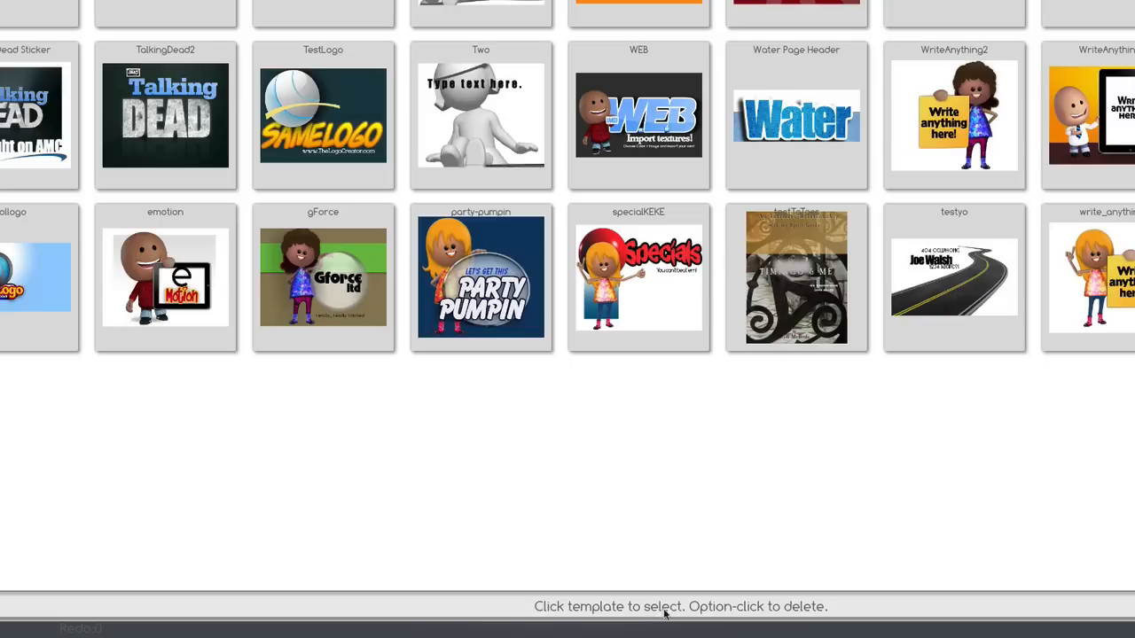
mouse_move(795, 615)
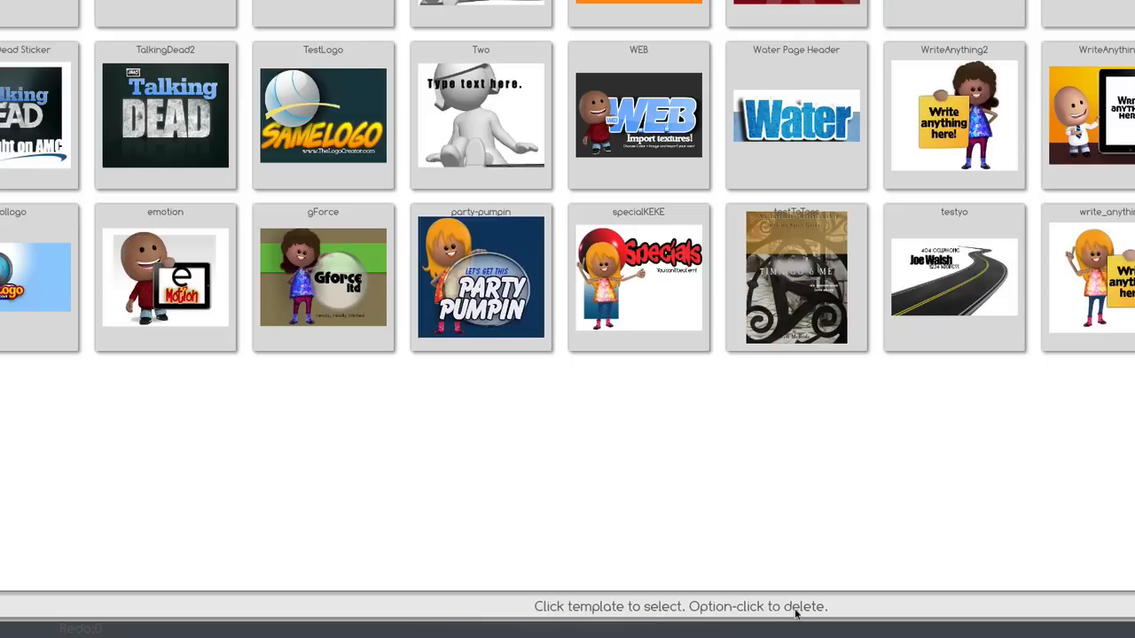
mouse_move(761, 613)
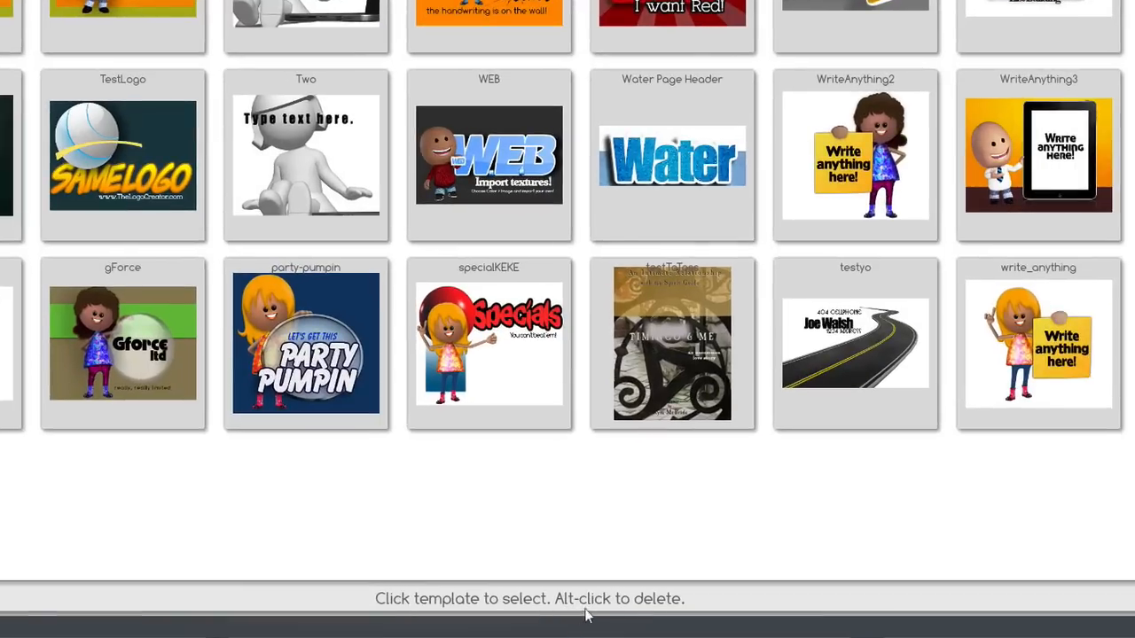
mouse_move(654, 607)
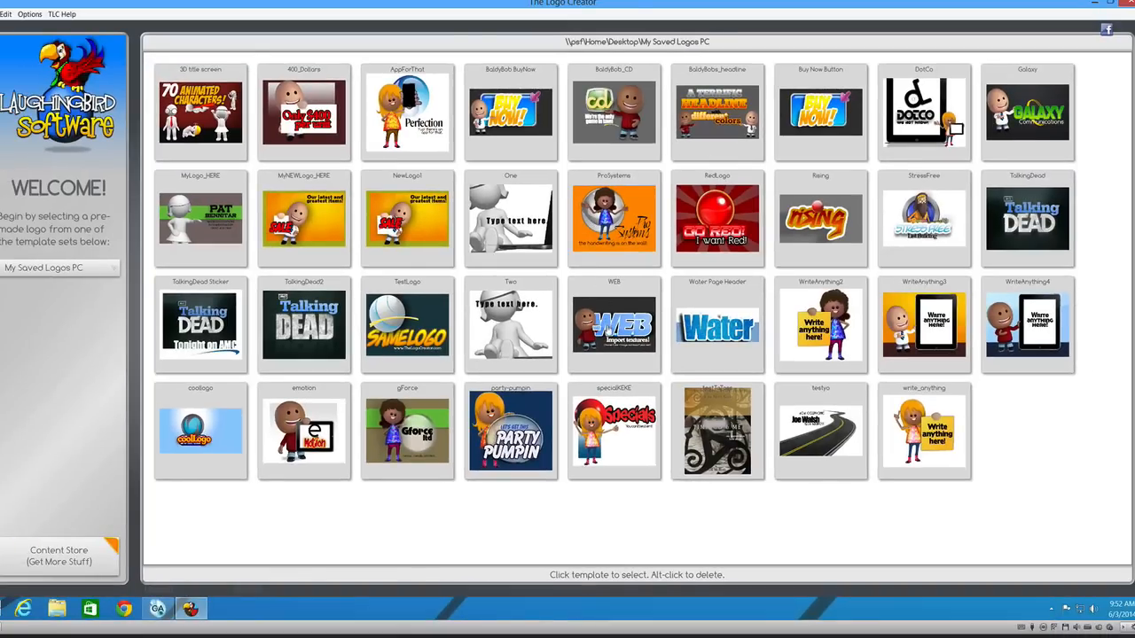
Step: Delete the WEB and Water Page Header templates, confirming each removal
left_click(614, 326)
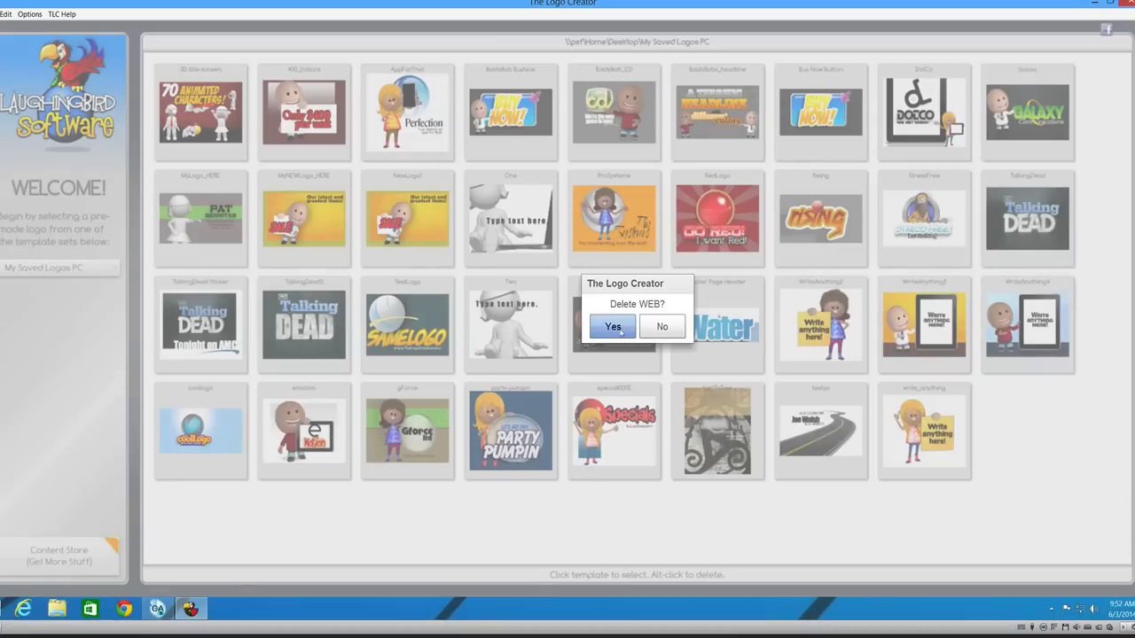
left_click(612, 326)
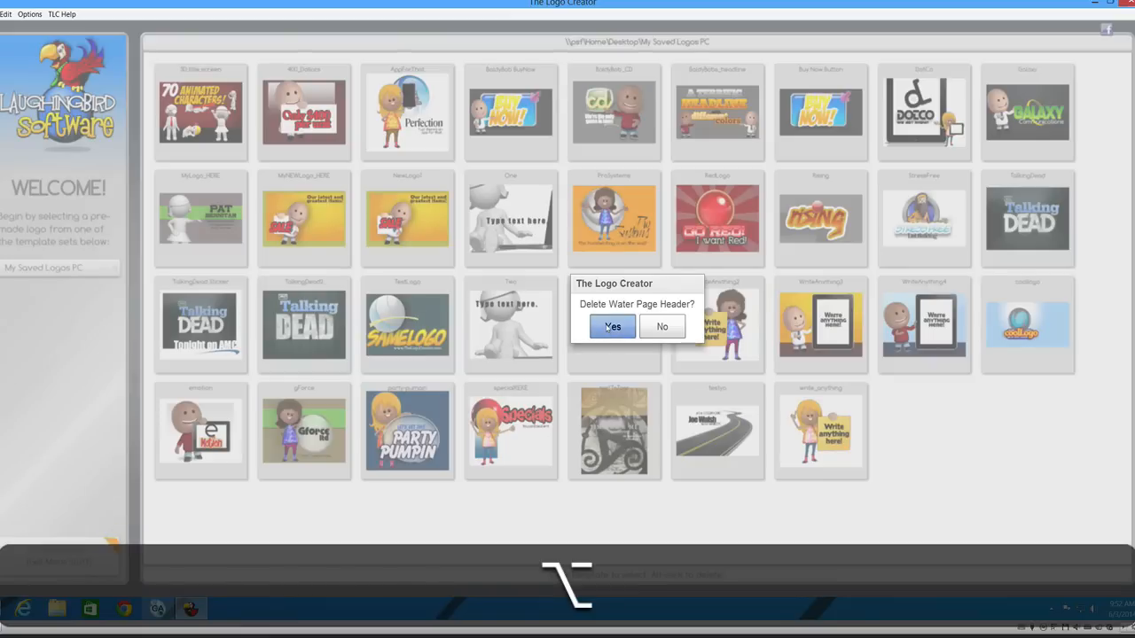
left_click(611, 326)
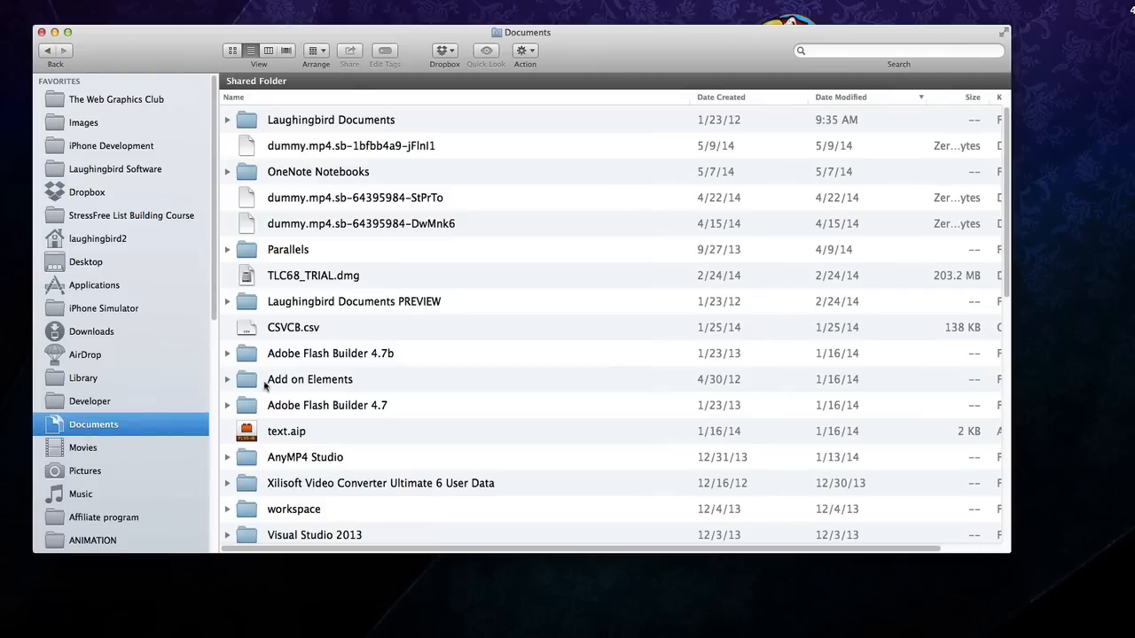
Step: Browse into the Logo Libraries folder in Finder, then close that window
left_click(331, 119)
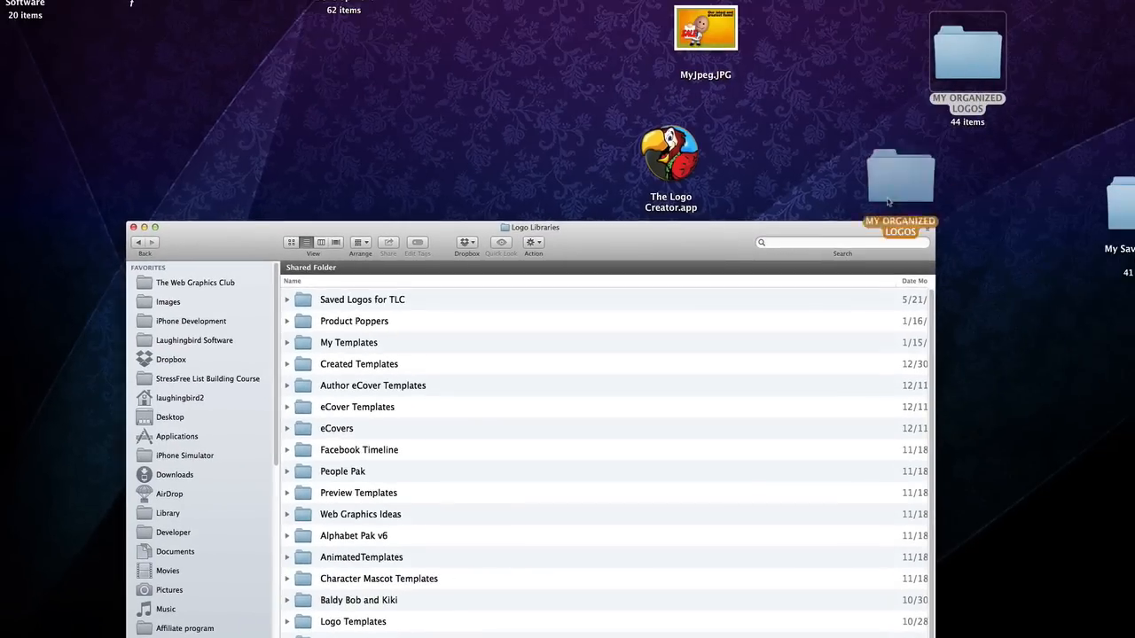
left_click(134, 227)
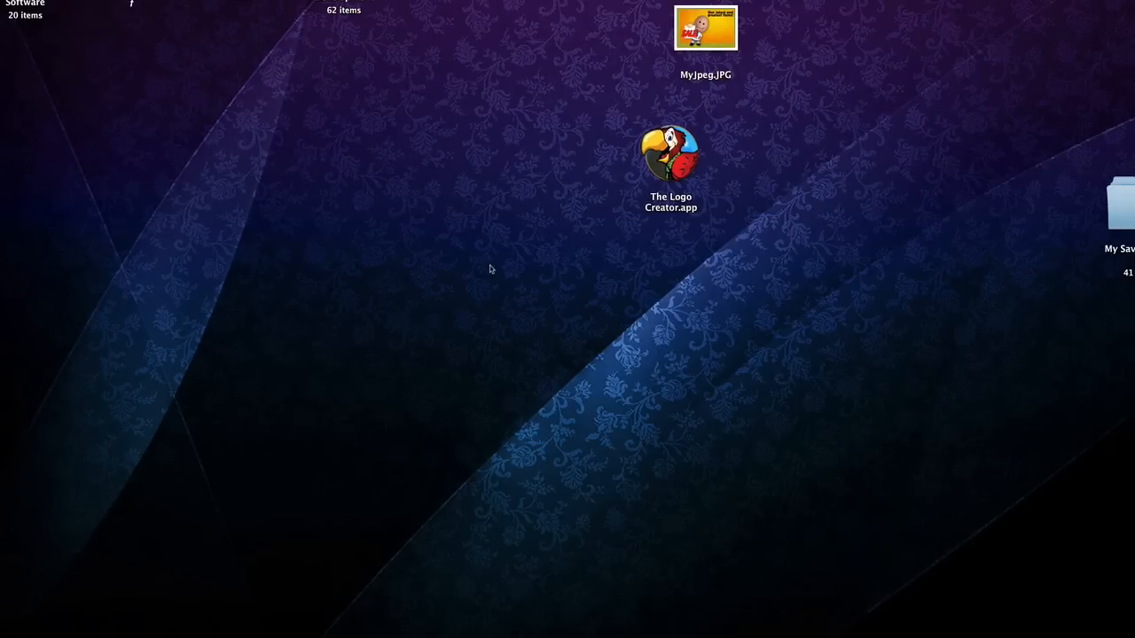
Step: Launch The Logo Creator, acknowledge the templates note, and name the folder 'MY 2nd folder'
double_click(671, 156)
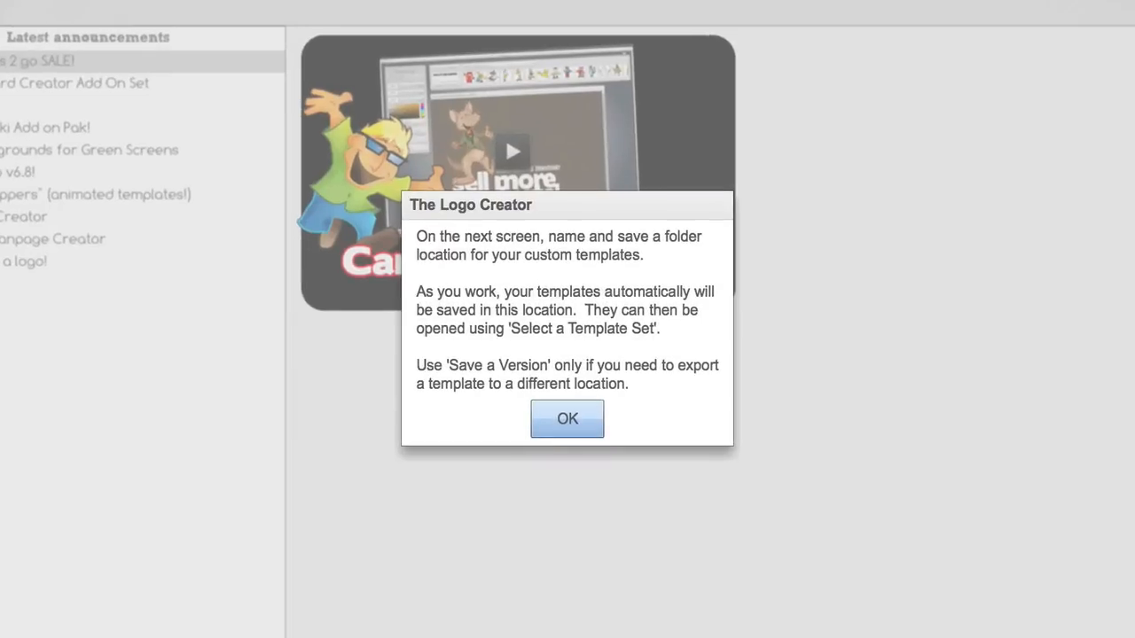
mouse_move(259, 393)
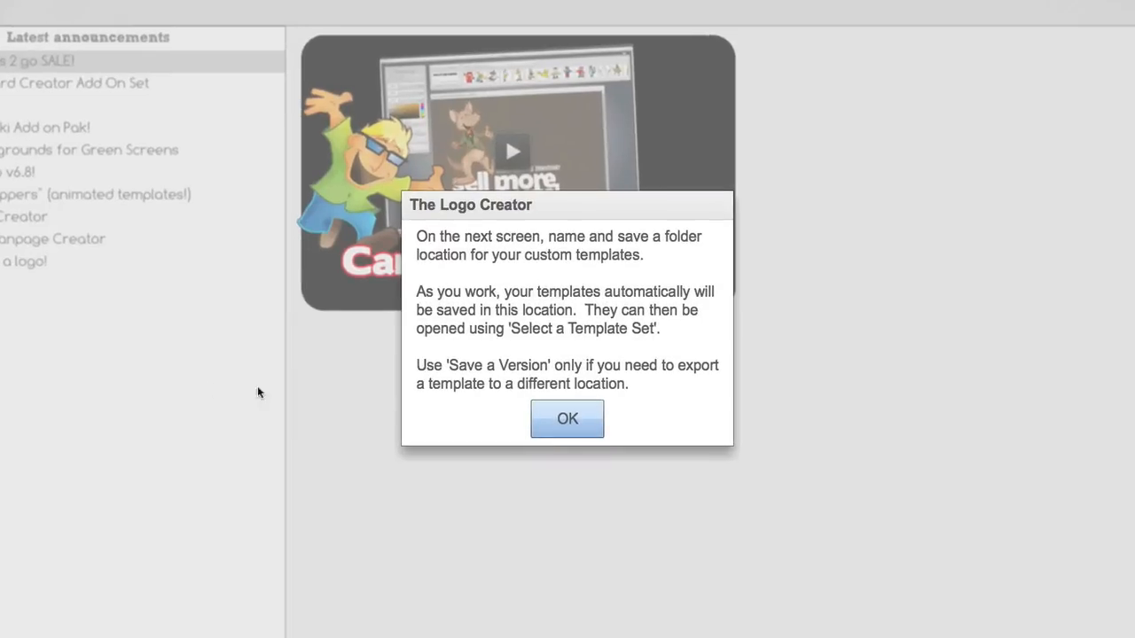
mouse_move(571, 335)
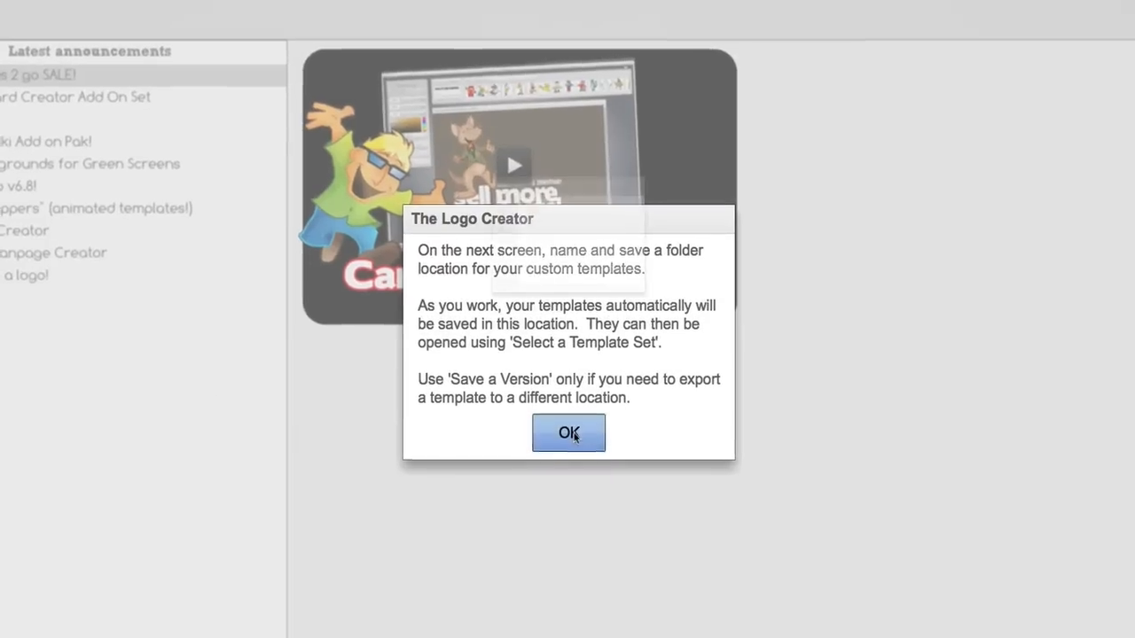
left_click(568, 433)
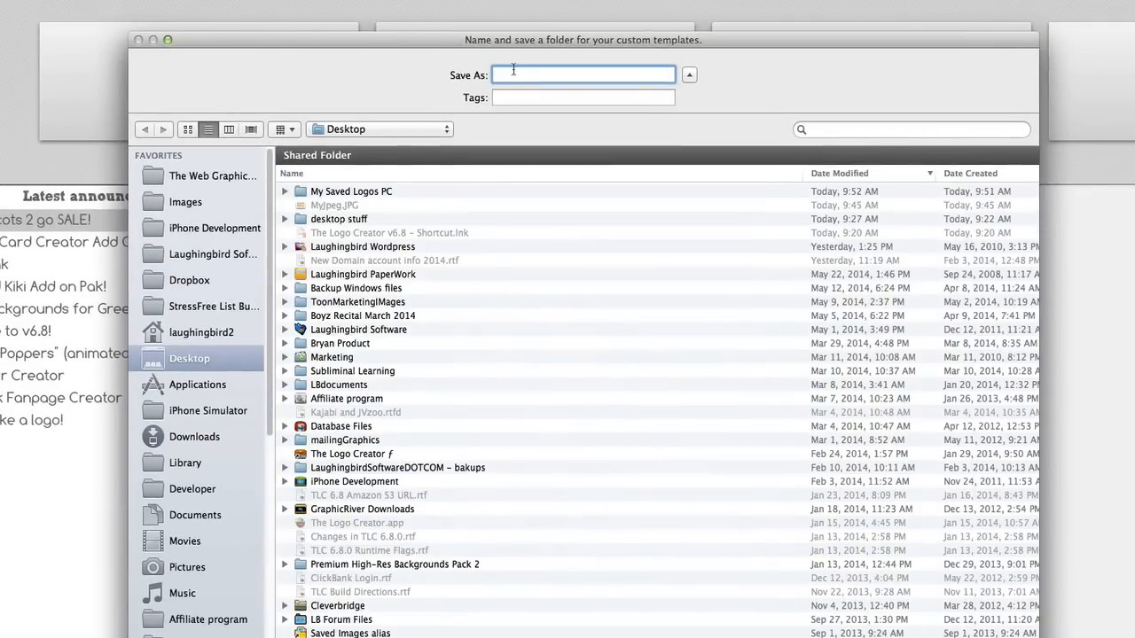
type("MY 2nd")
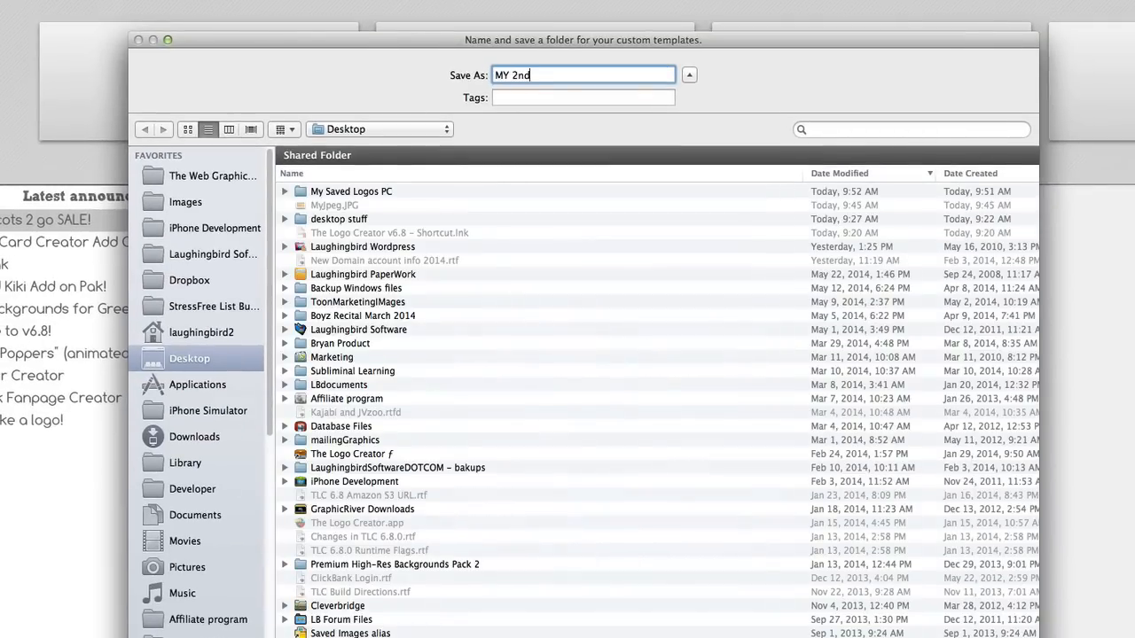
type("folder")
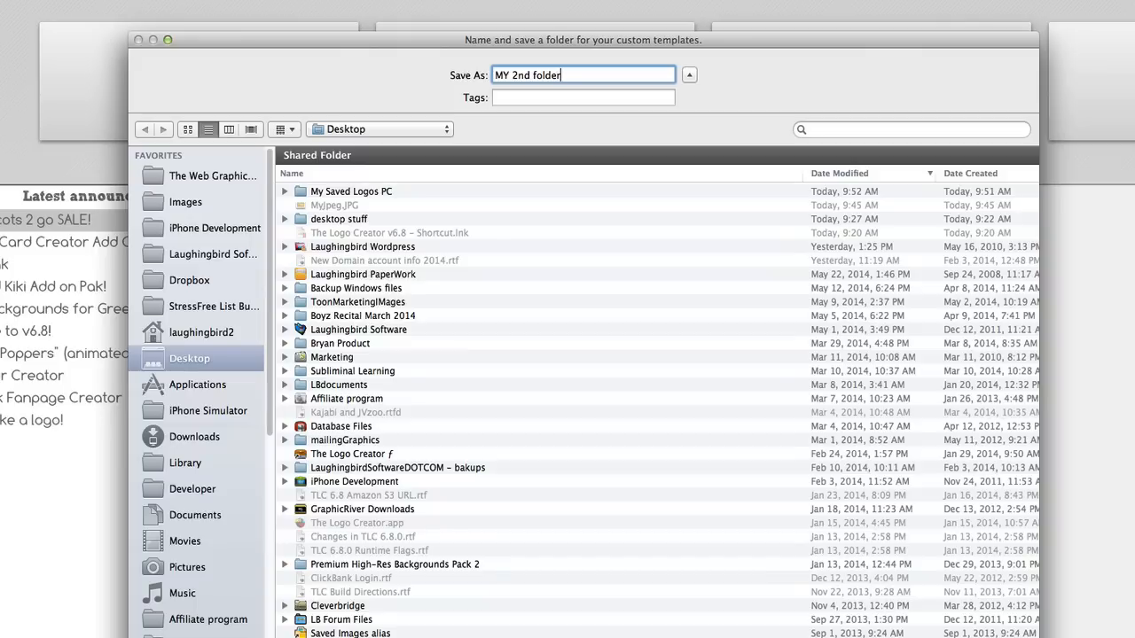
mouse_move(752, 429)
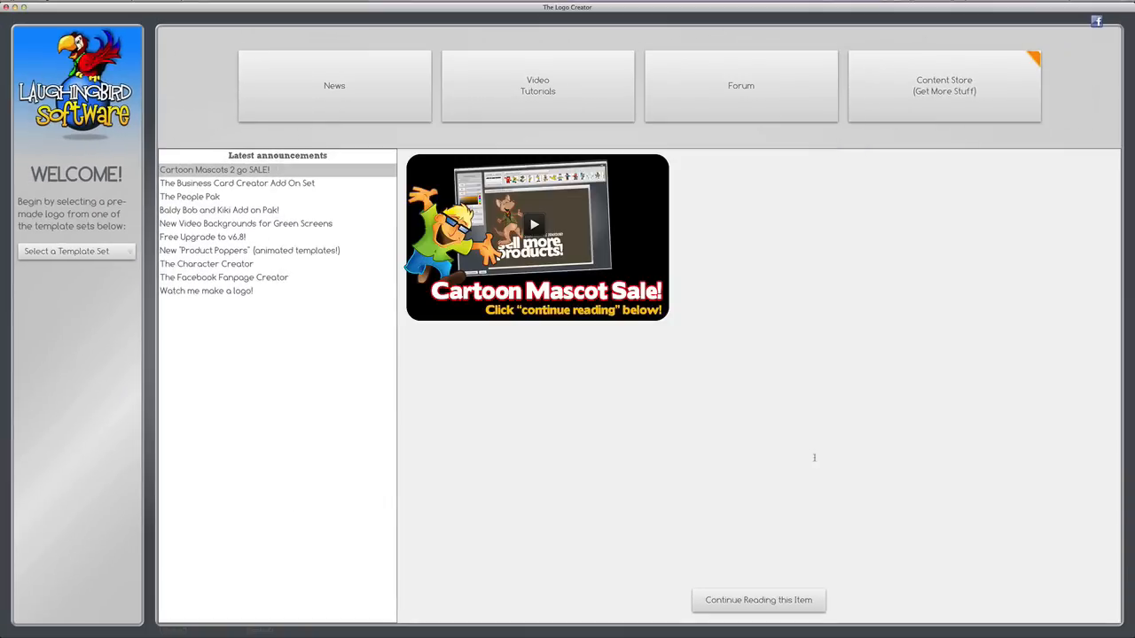
mouse_move(772, 369)
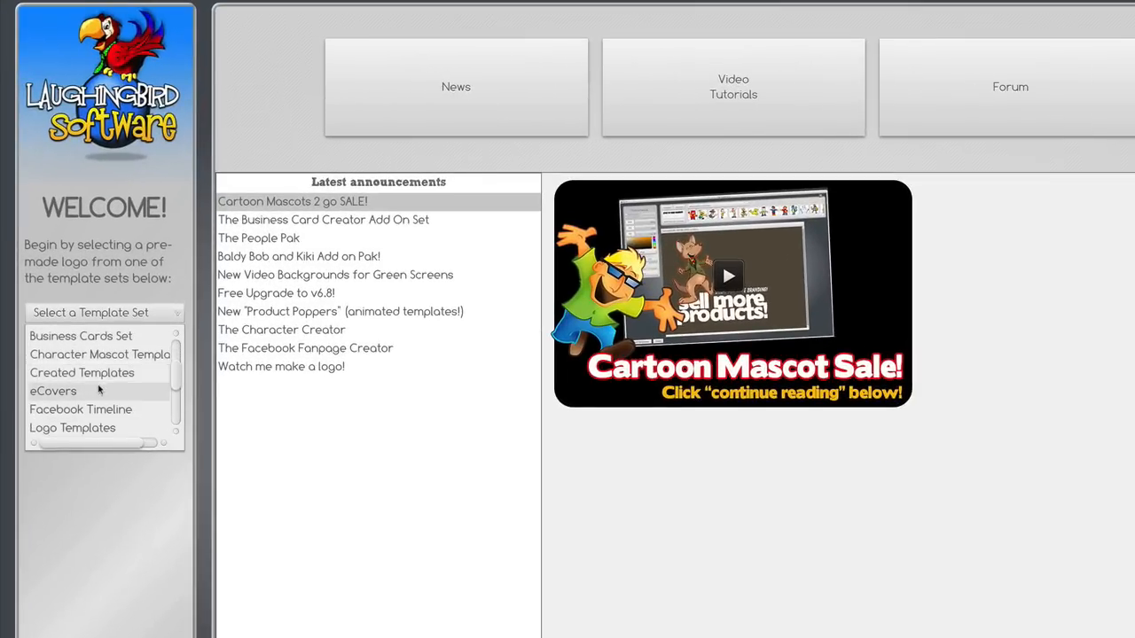
Step: Choose the MY ORGANIZED LOGOS template set and open its 'Thanks for Watching!' template
scroll("down", 3)
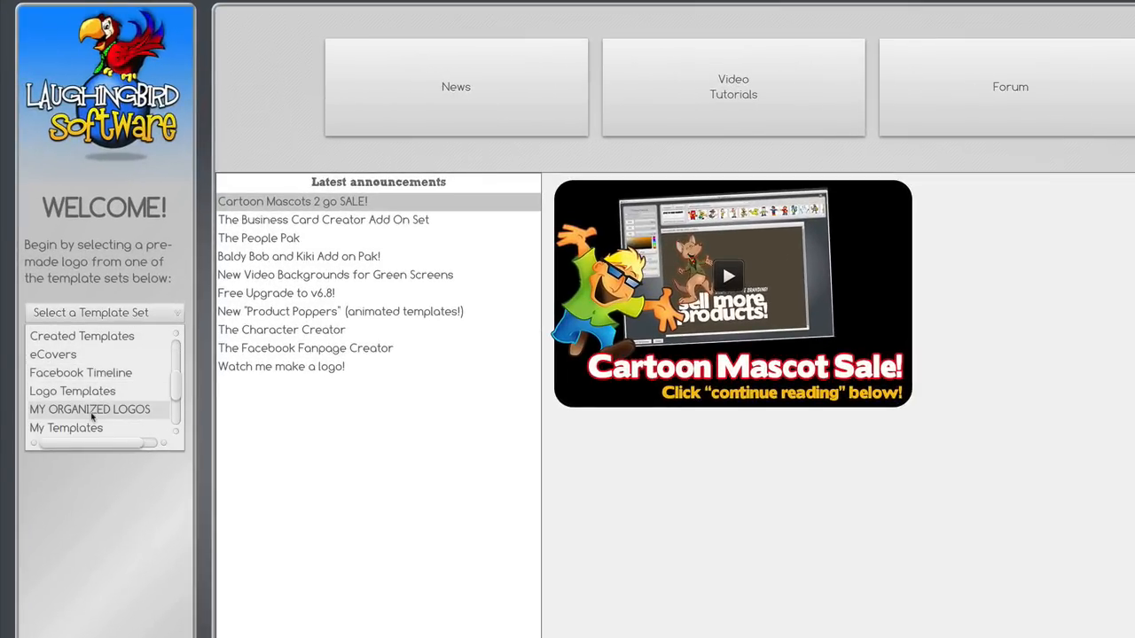
left_click(89, 409)
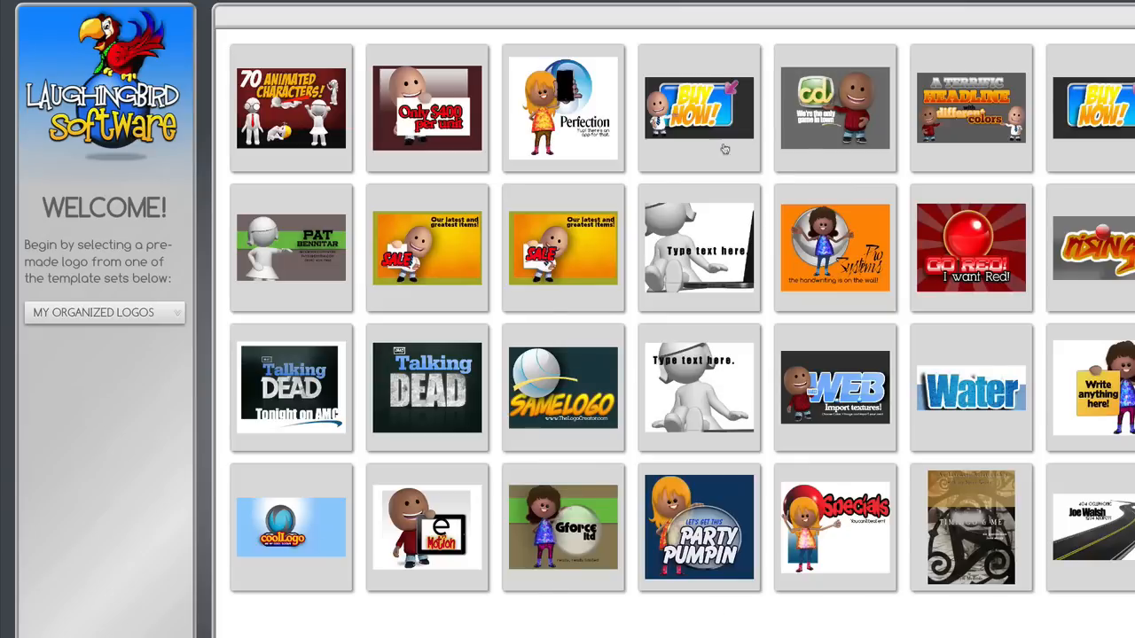
mouse_move(709, 396)
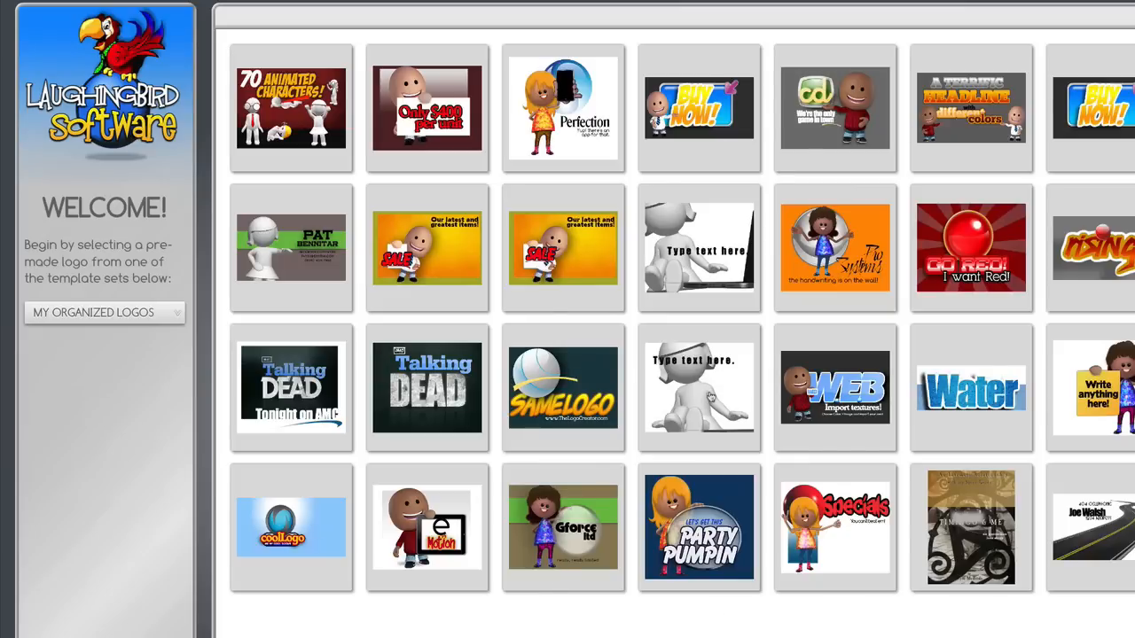
mouse_move(506, 35)
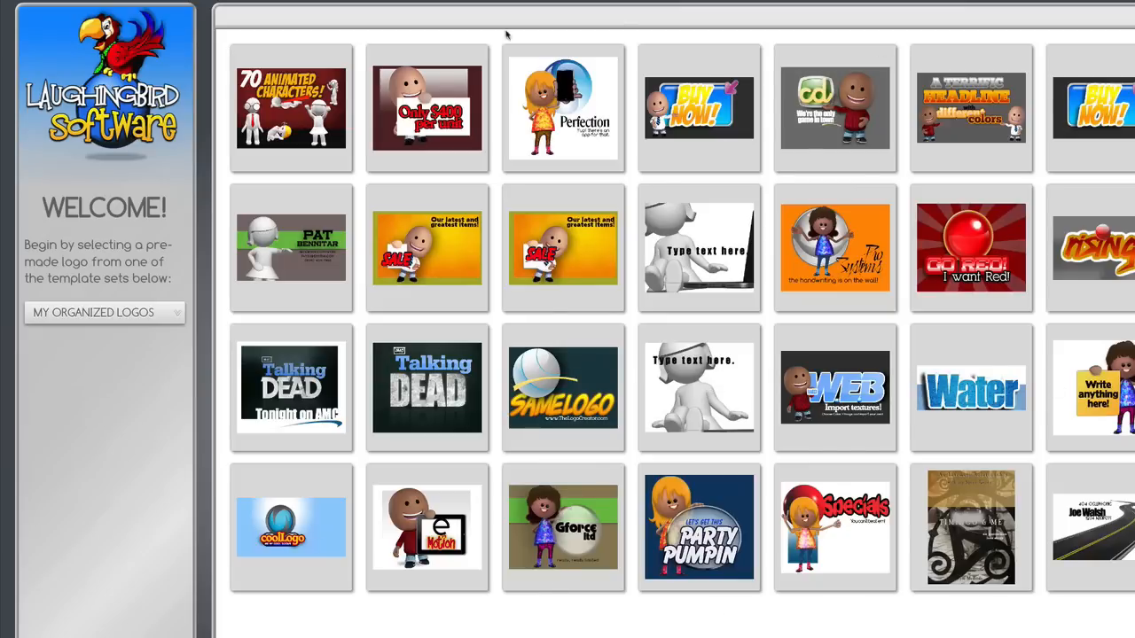
mouse_move(493, 276)
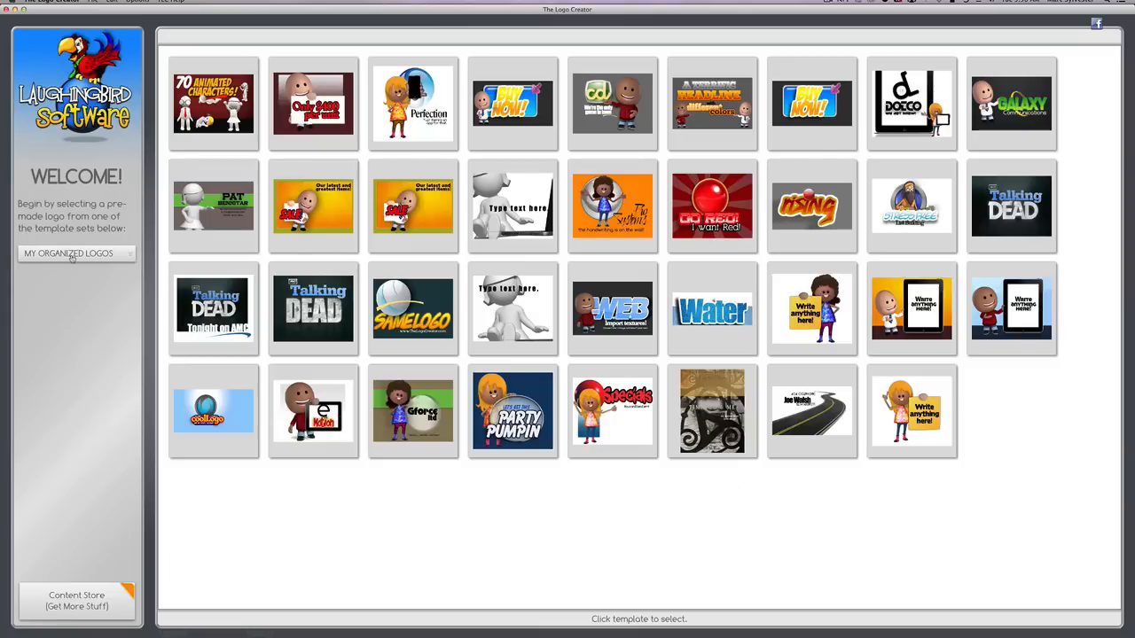
left_click(75, 254)
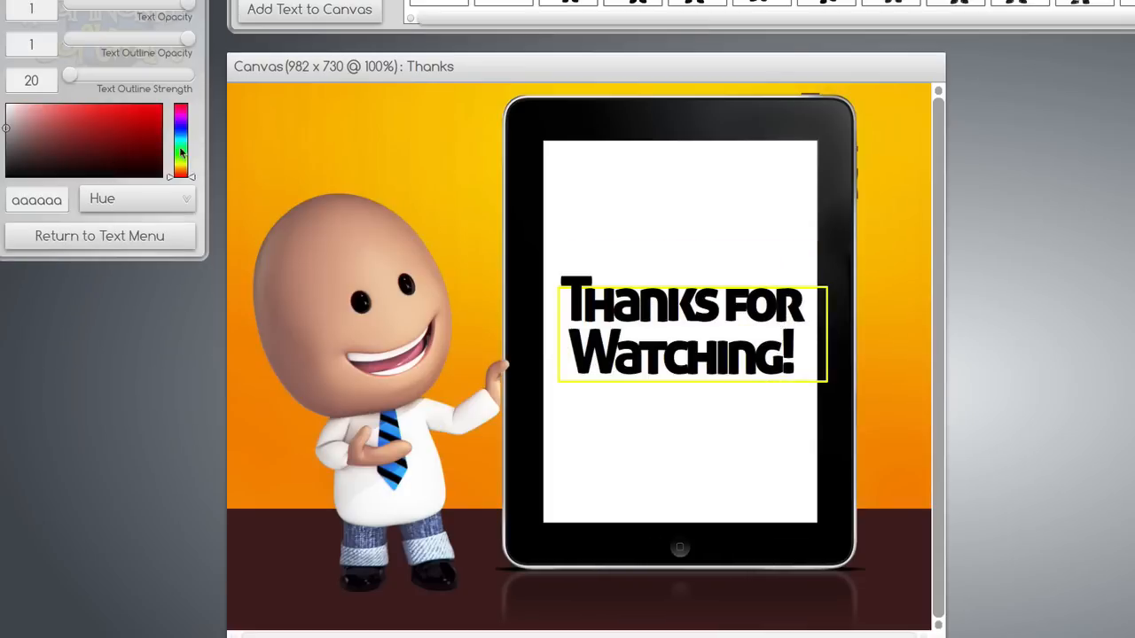
Step: Return from the Outline panel to the main text menu
left_click(100, 236)
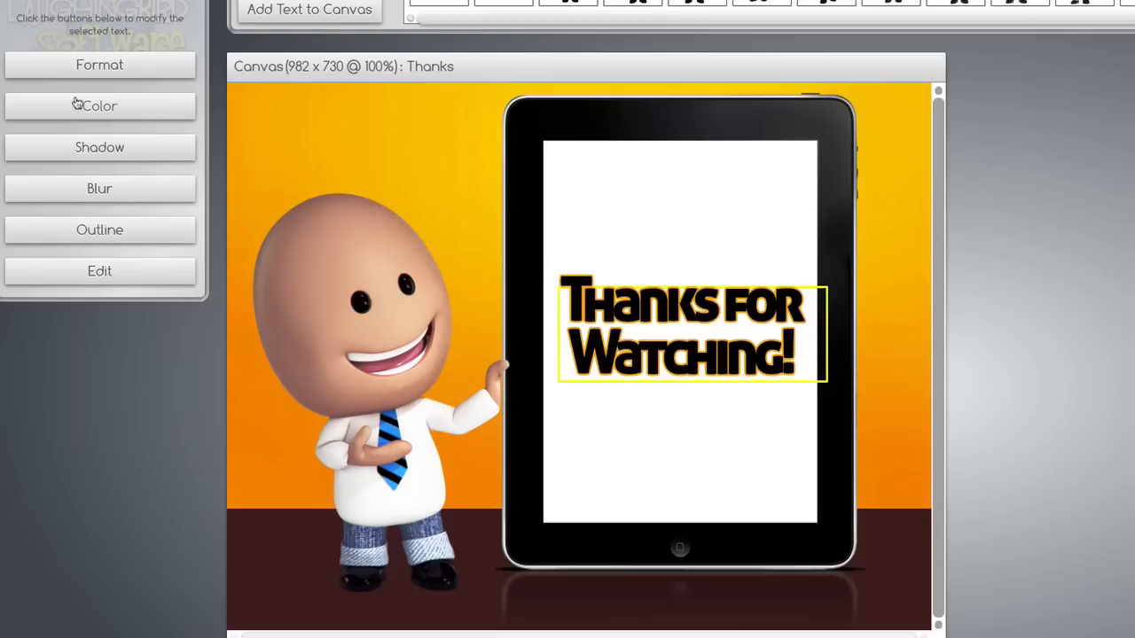